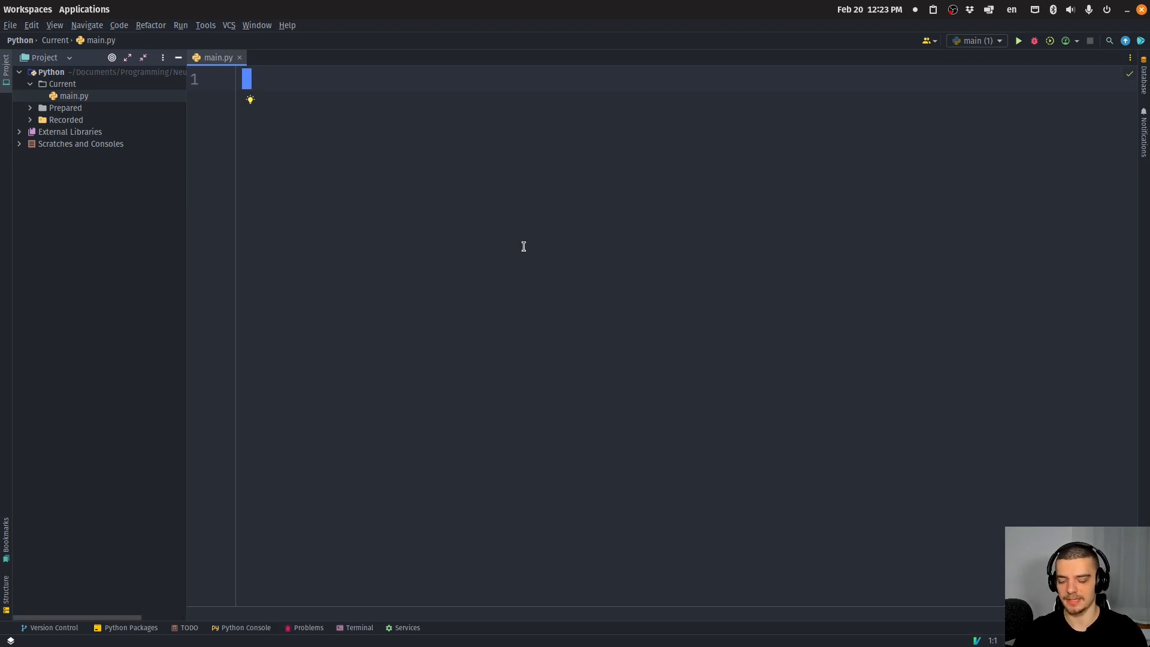
- Define list1 = ['5', '6', '1', '11', '16', '8'] and print(sorted(list1))
{"action": "type", "text": "list1 ="}
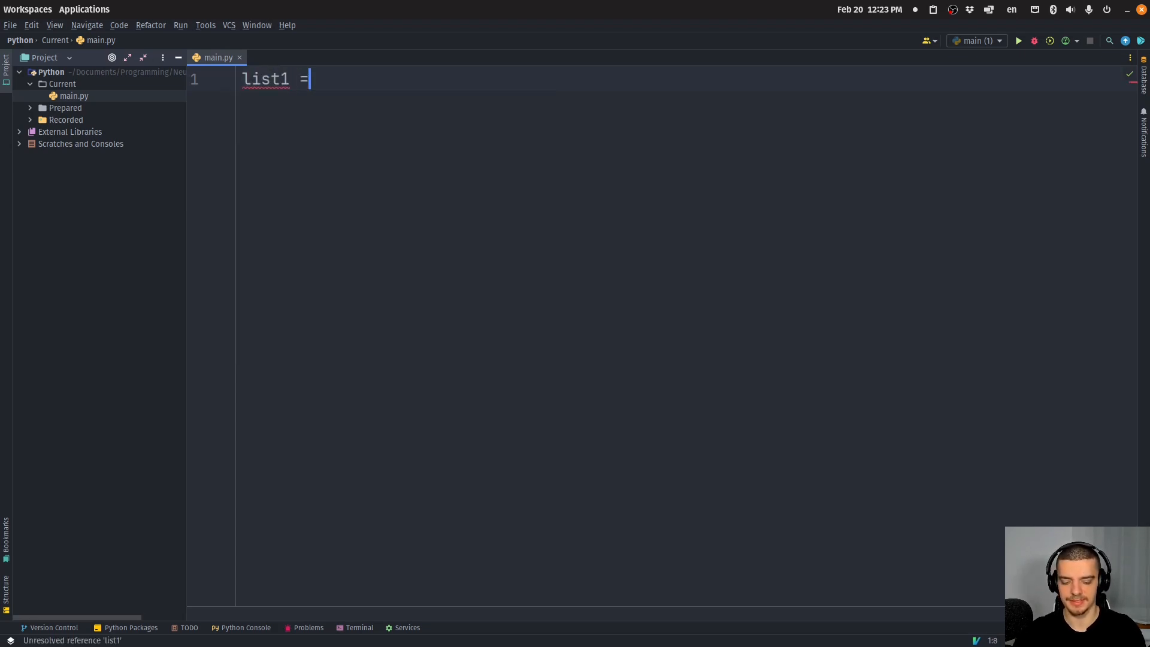
{"action": "type", "text": "[]"}
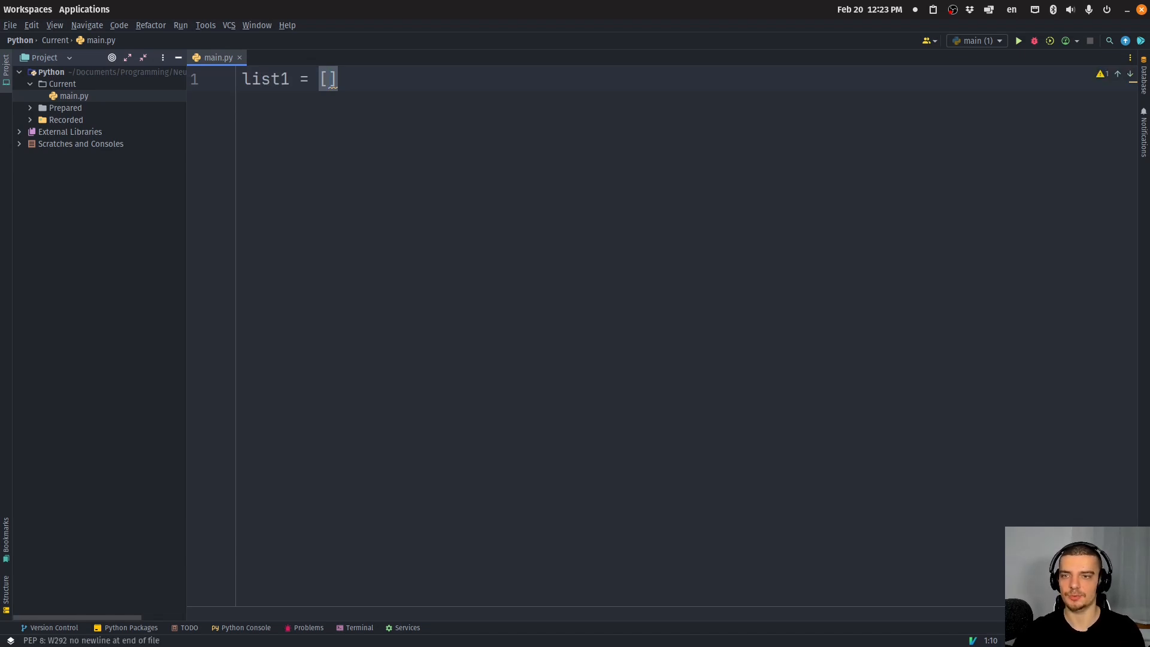
{"action": "type", "text": "'5', '"}
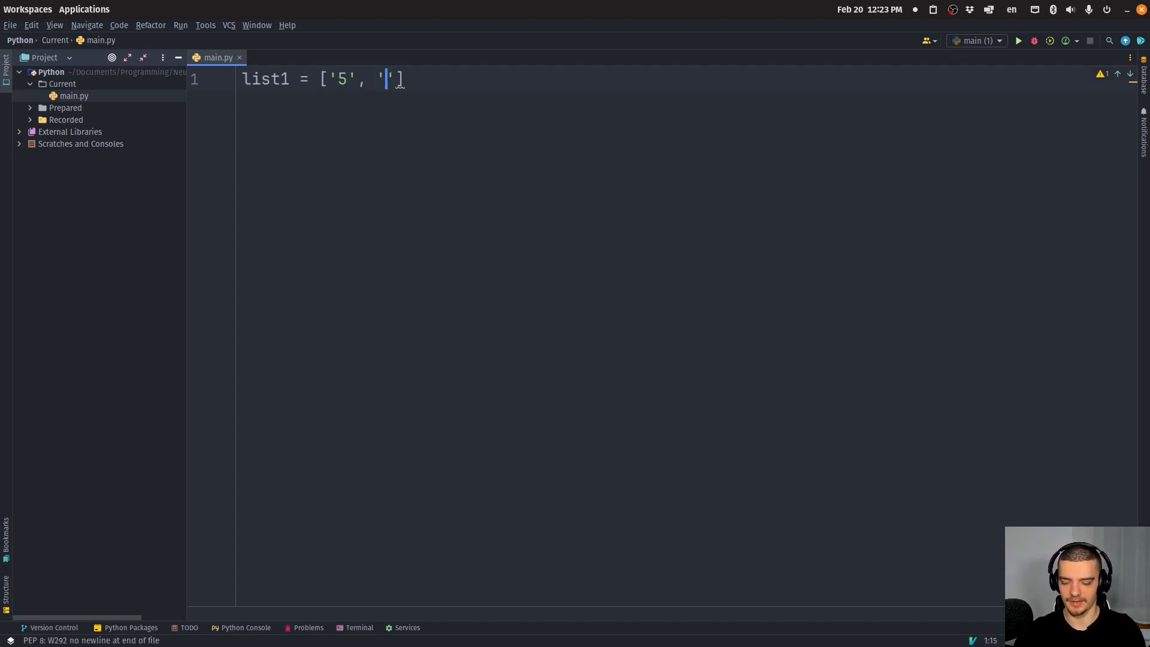
{"action": "type", "text": "6', '1"}
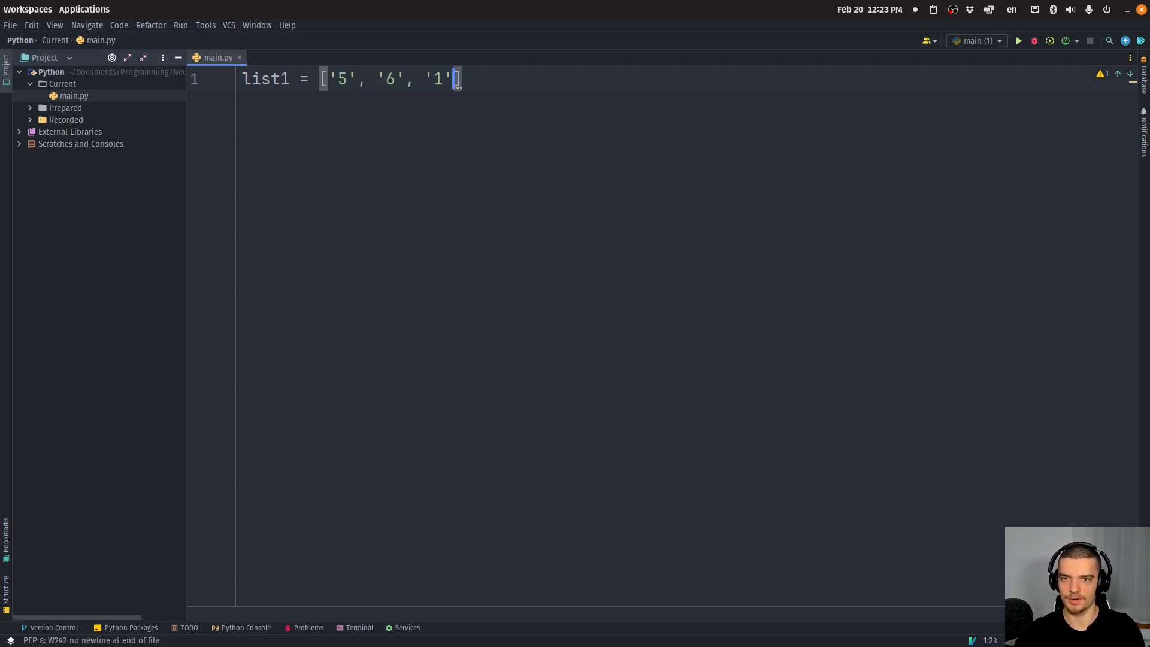
{"action": "type", "text": ", '11',"}
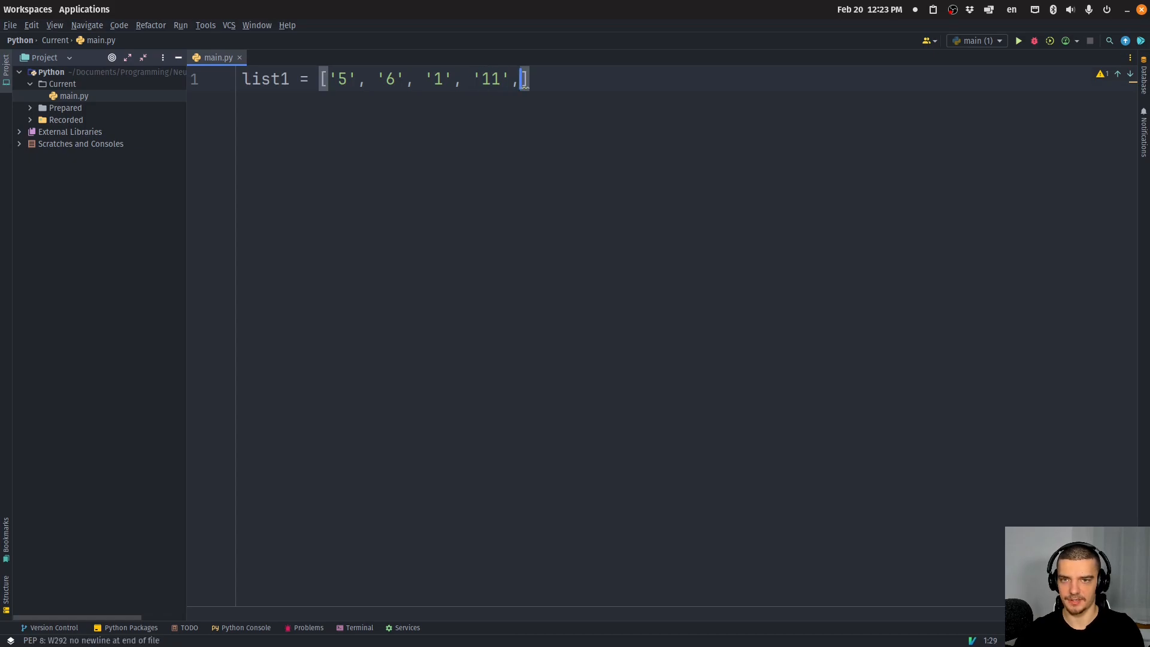
{"action": "type", "text": "'16'"}
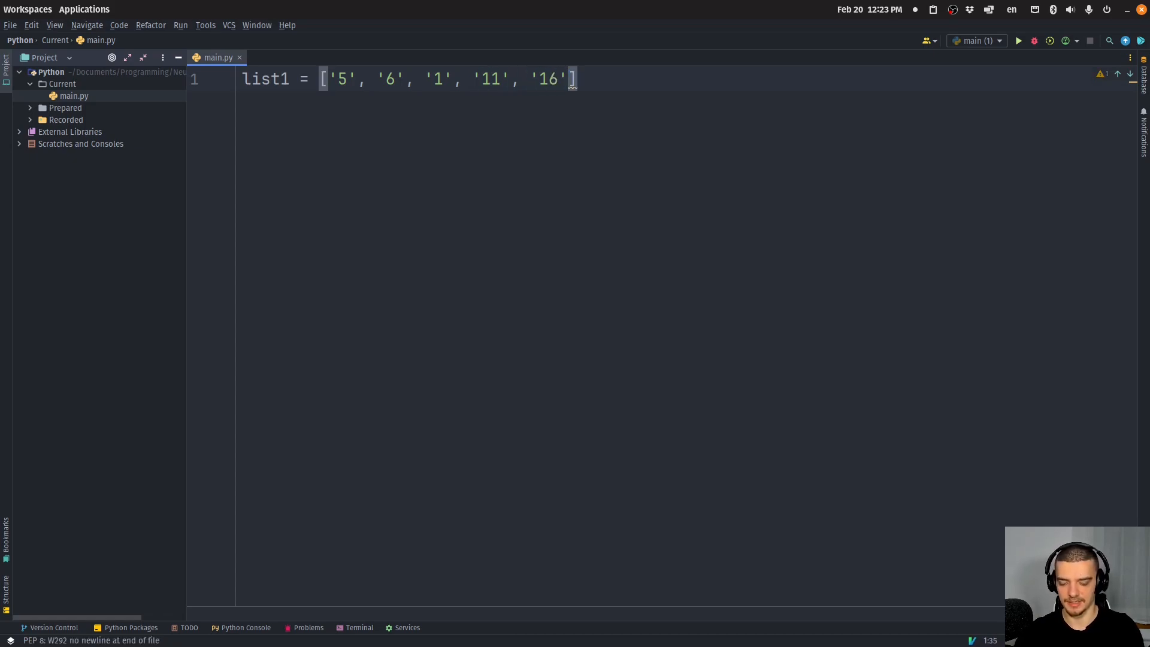
{"action": "type", "text": ", '8'"}
{"action": "type", "text": "print(sorted(l"}
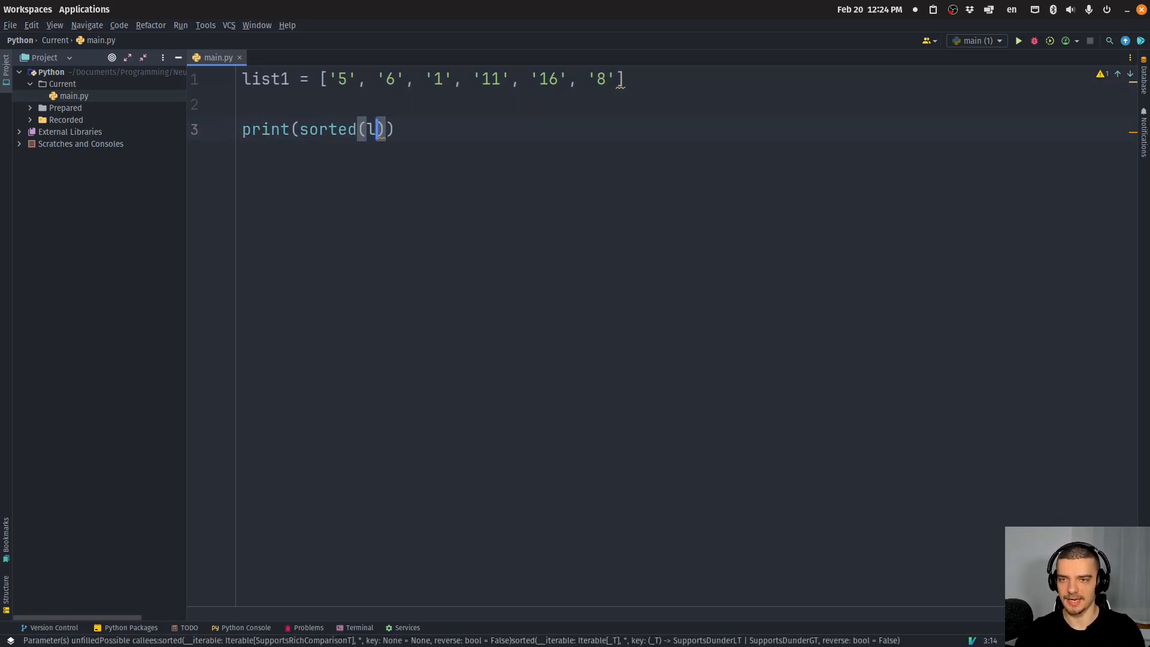
{"action": "type", "text": "ist1"}
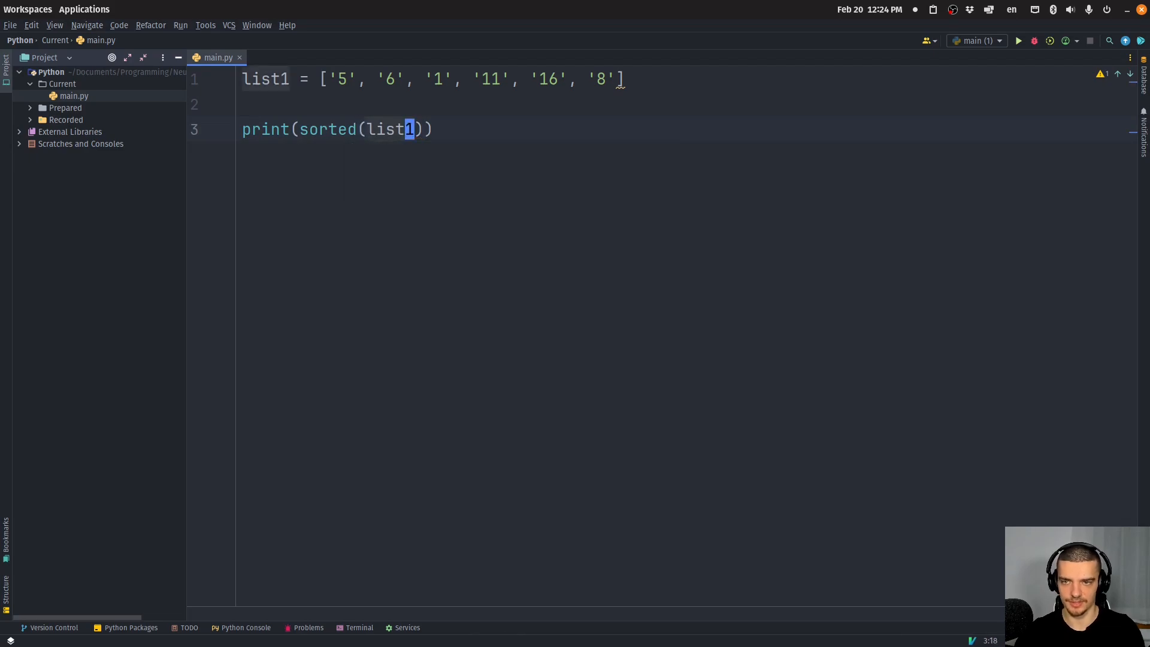
{"action": "left_click", "coordinate": [1017, 40]}
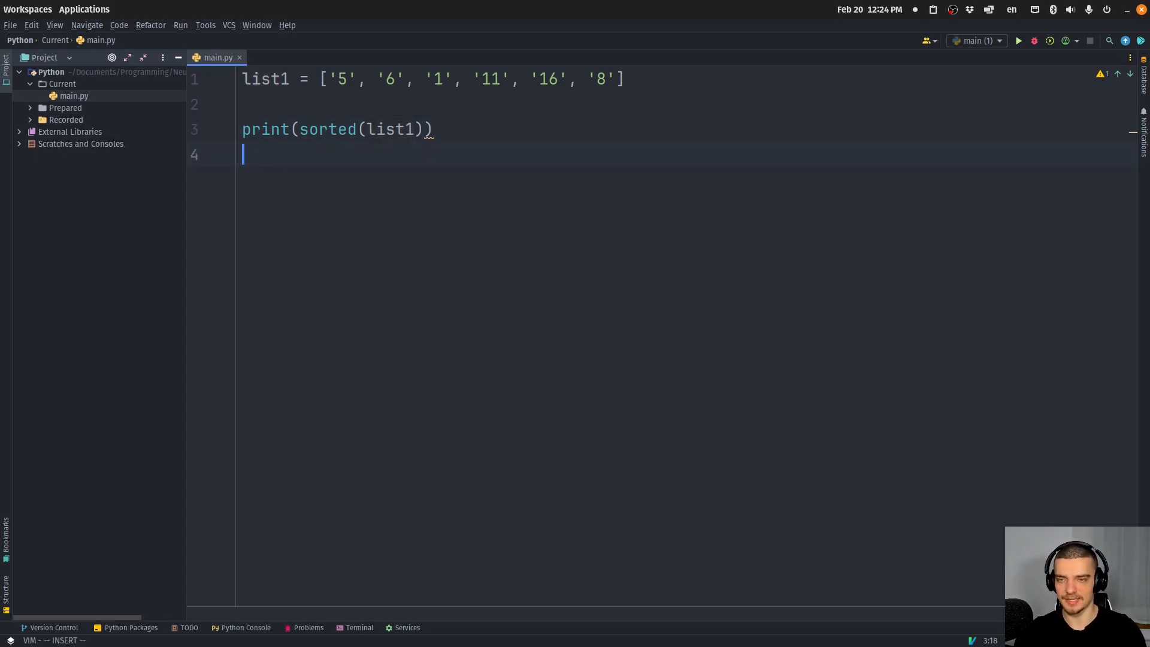
- Start list2 with the heights '4 ft 2 in', '6 ft 2 in' and '1 ft 7 in'
{"action": "type", "text": "list2 = []"}
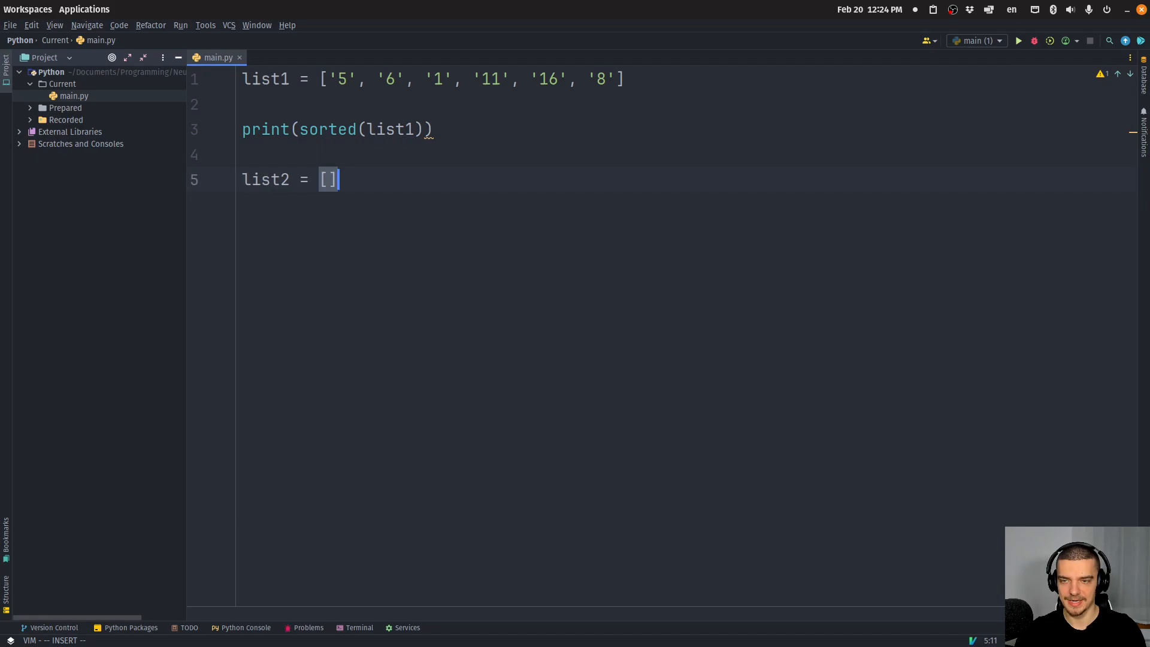
{"action": "type", "text": "''"}
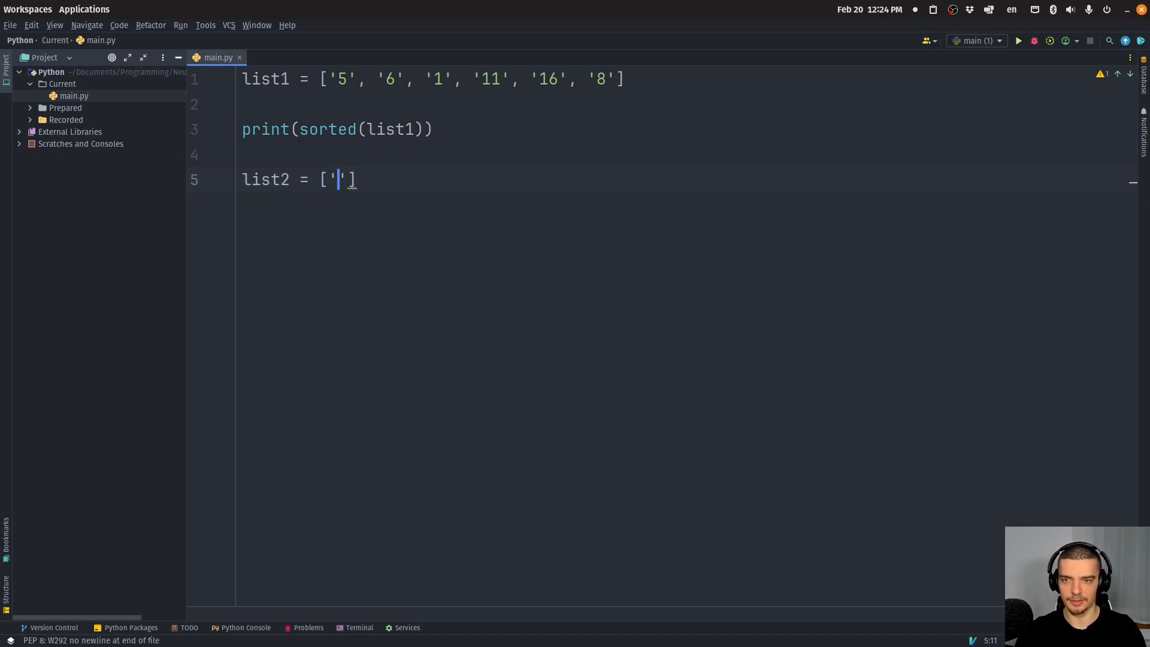
{"action": "type", "text": "'"}
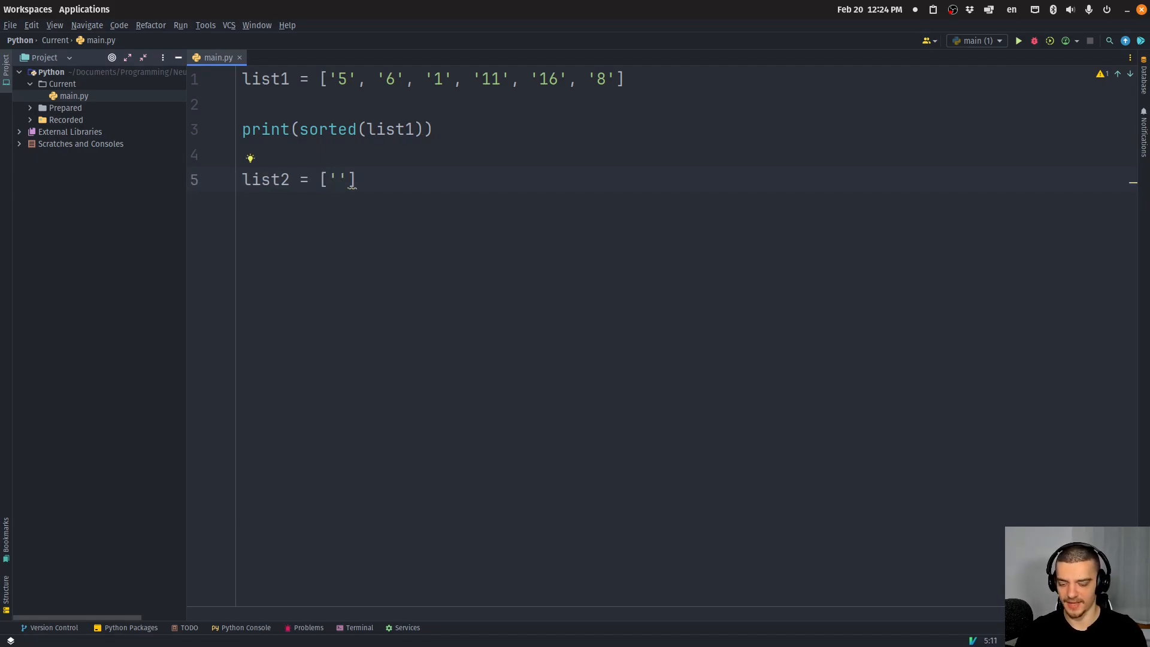
{"action": "type", "text": "4 ft 2 in', '"}
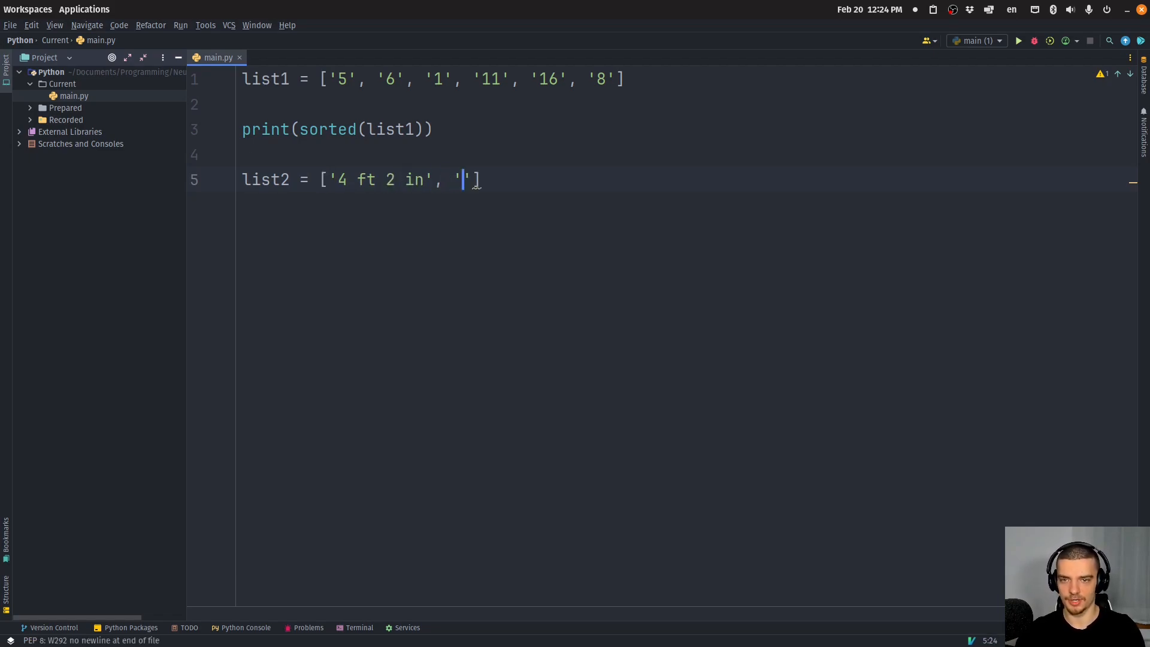
{"action": "type", "text": "6 ft 2 in"}
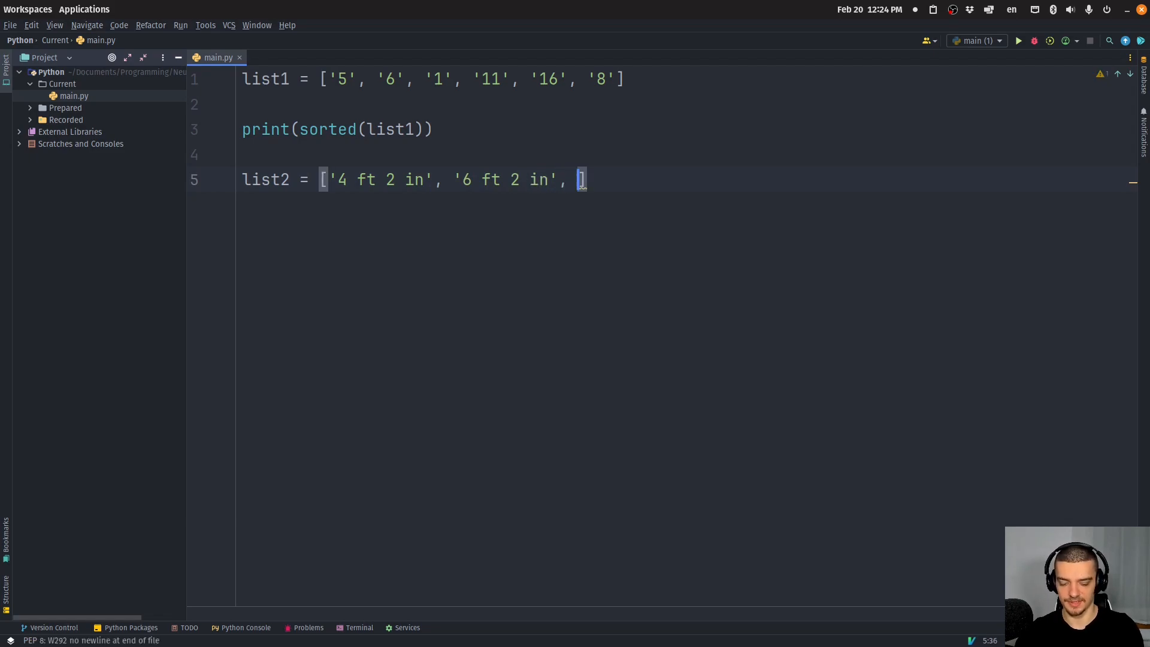
{"action": "type", "text": "'1 '"}
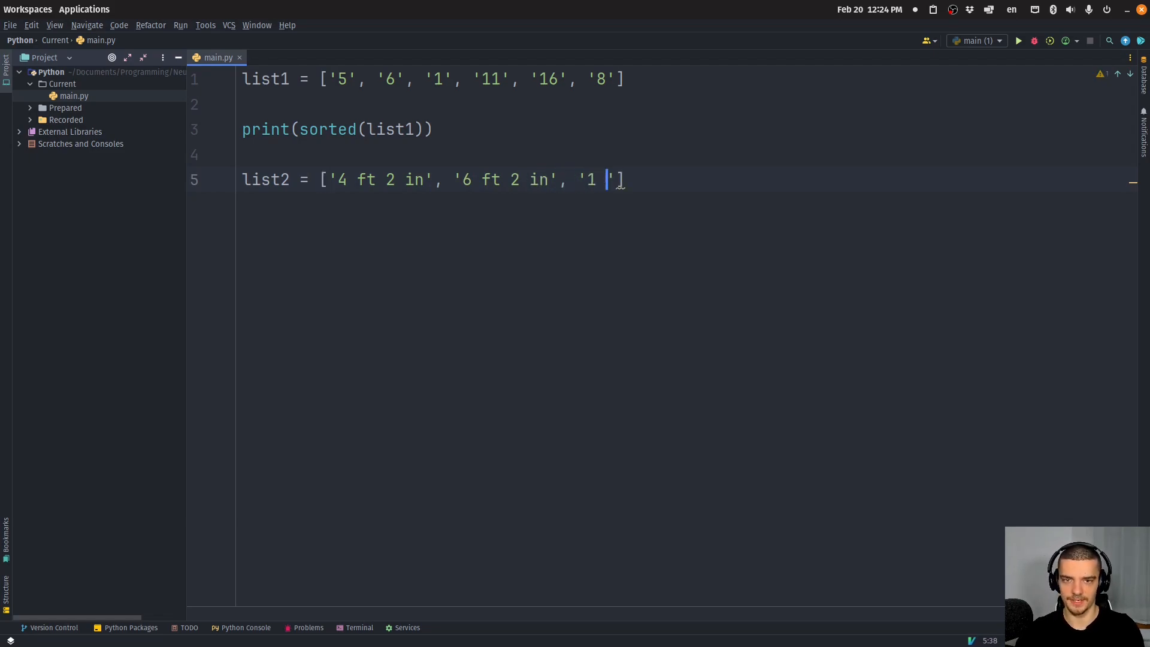
{"action": "type", "text": "ft 7 in"}
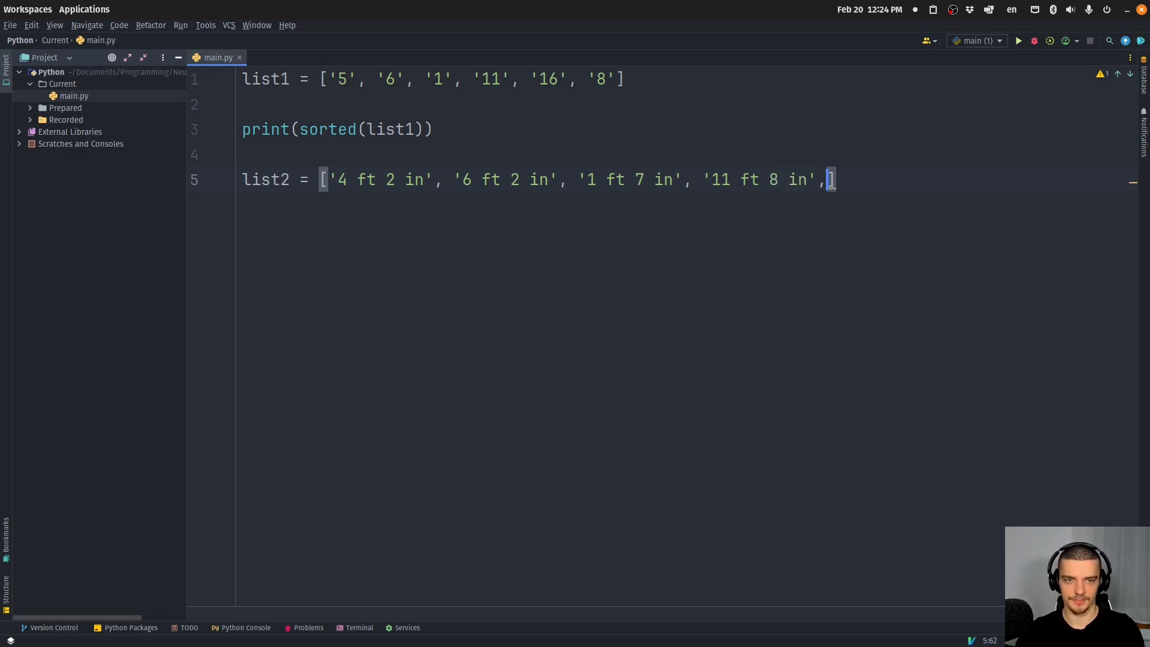
- Finish list2 with '11 ft 8 in' and '16 ft 2 in', print sorted(list2), and open a terminal
{"action": "type", "text": "'"}
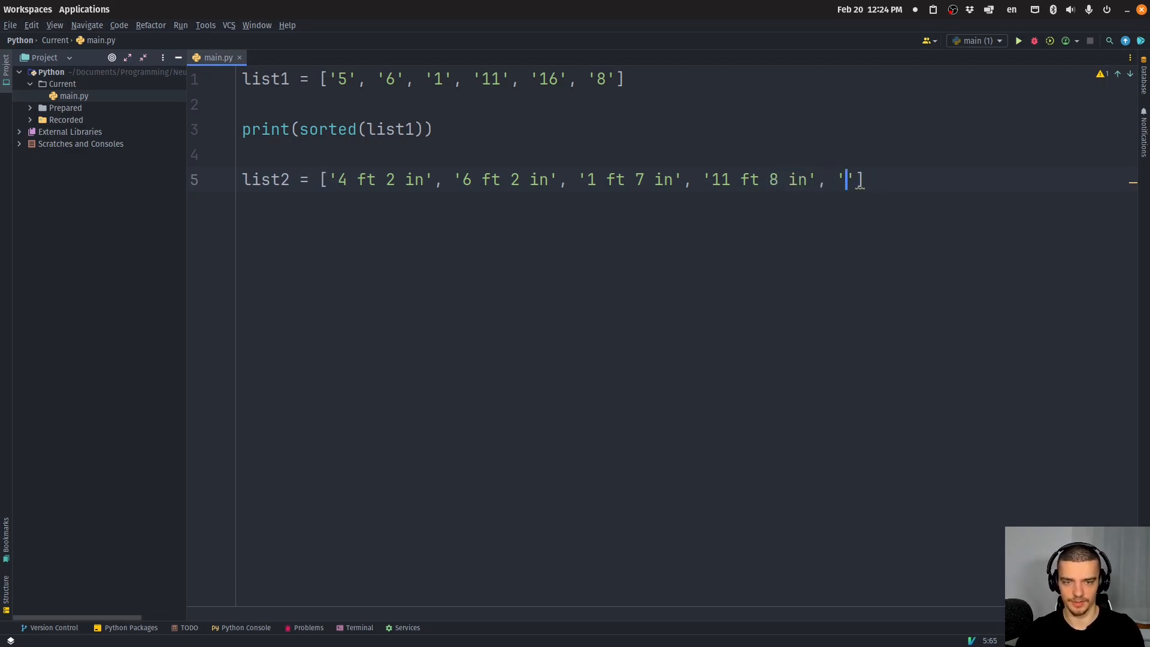
{"action": "type", "text": "16 ft"}
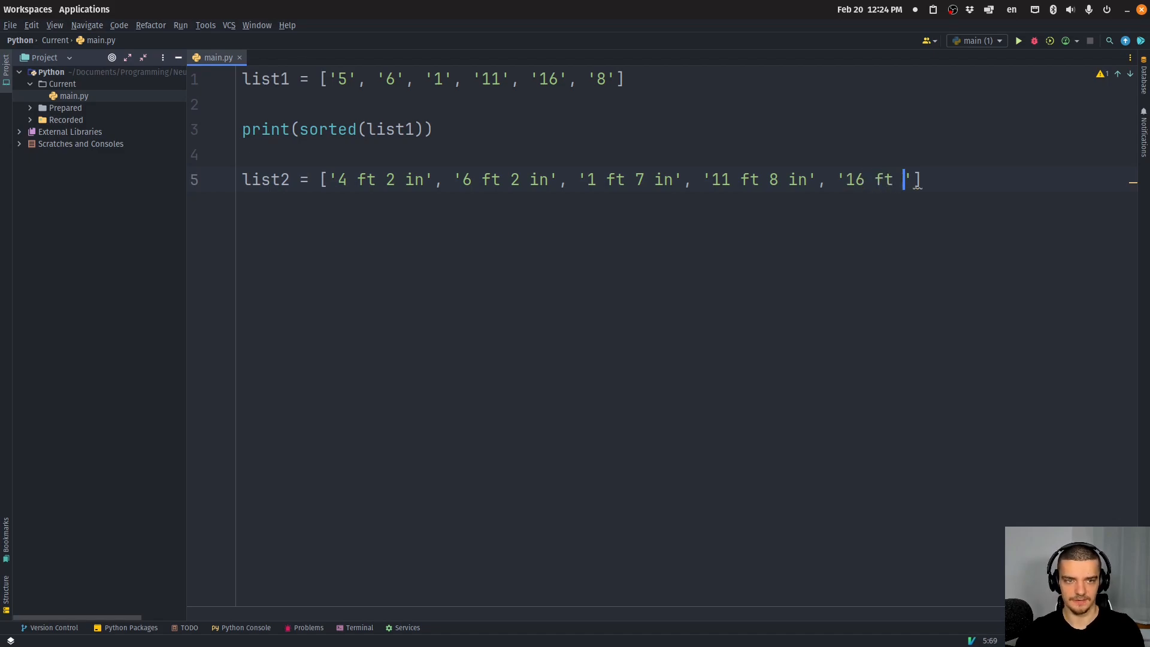
{"action": "type", "text": "2 in"}
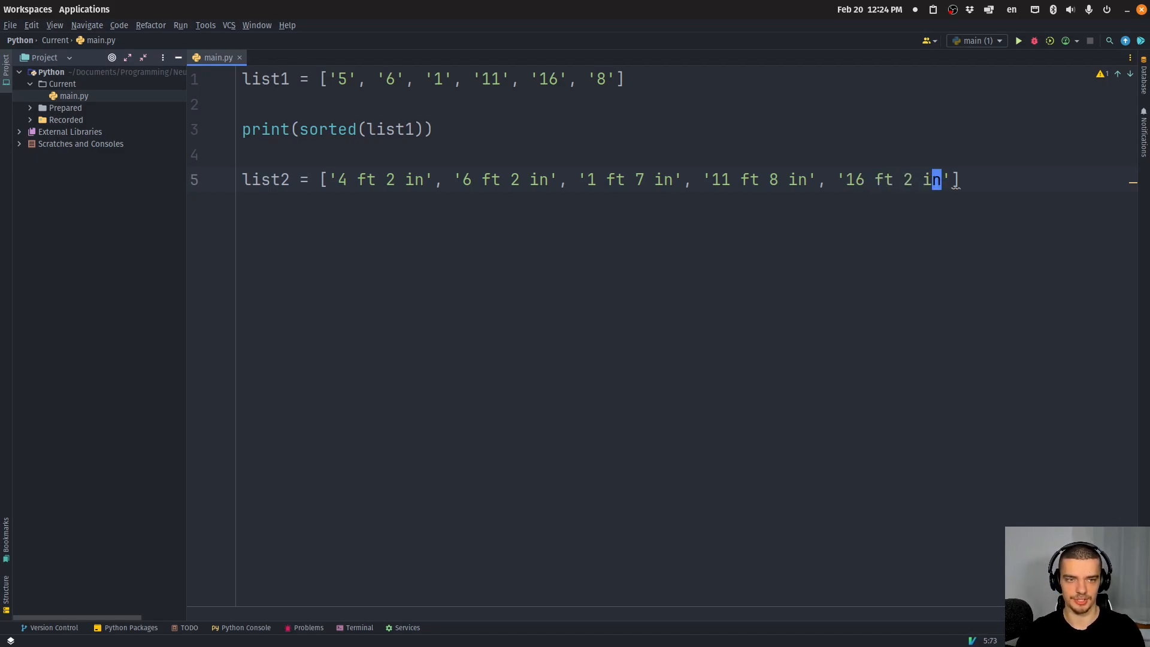
{"action": "type", "text": "print(sorted(l"}
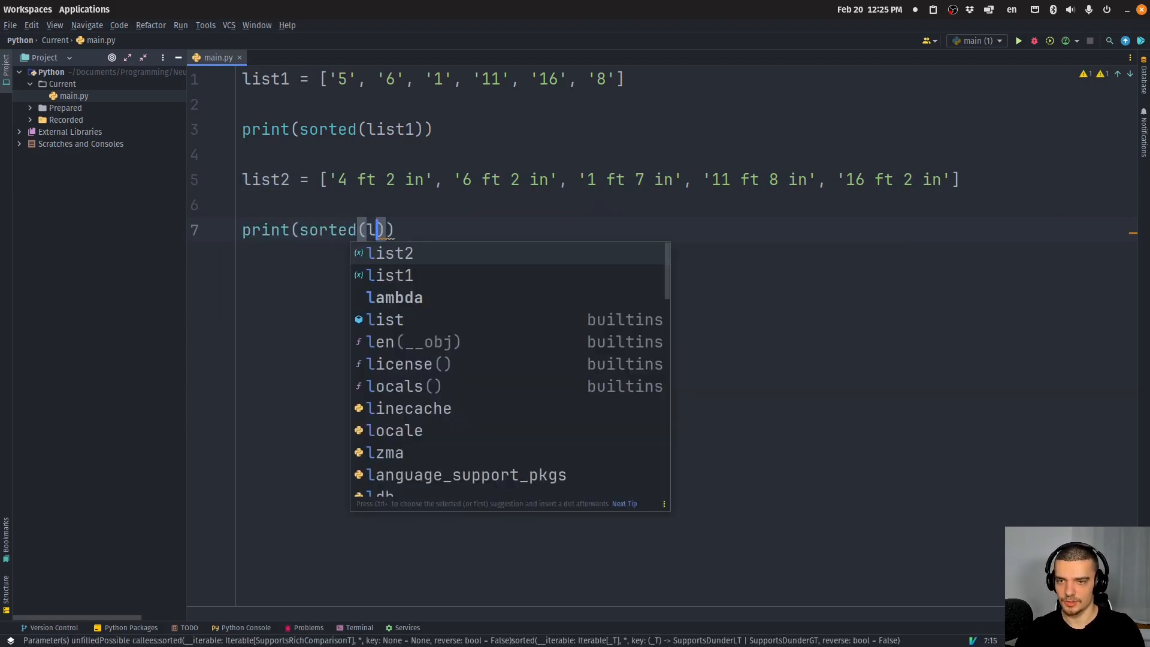
{"action": "left_click", "coordinate": [1017, 40]}
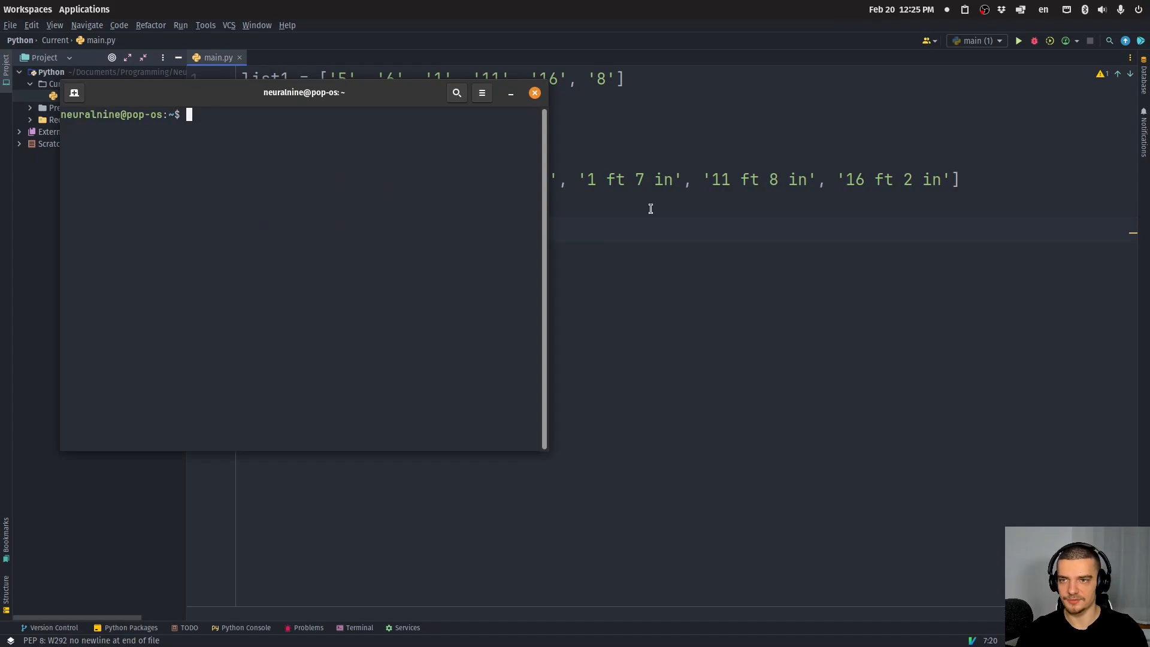
- Run pip3 install natsort, which reports 8.4.0 already installed, then close the terminal
{"action": "type", "text": "pip3 install natsort"}
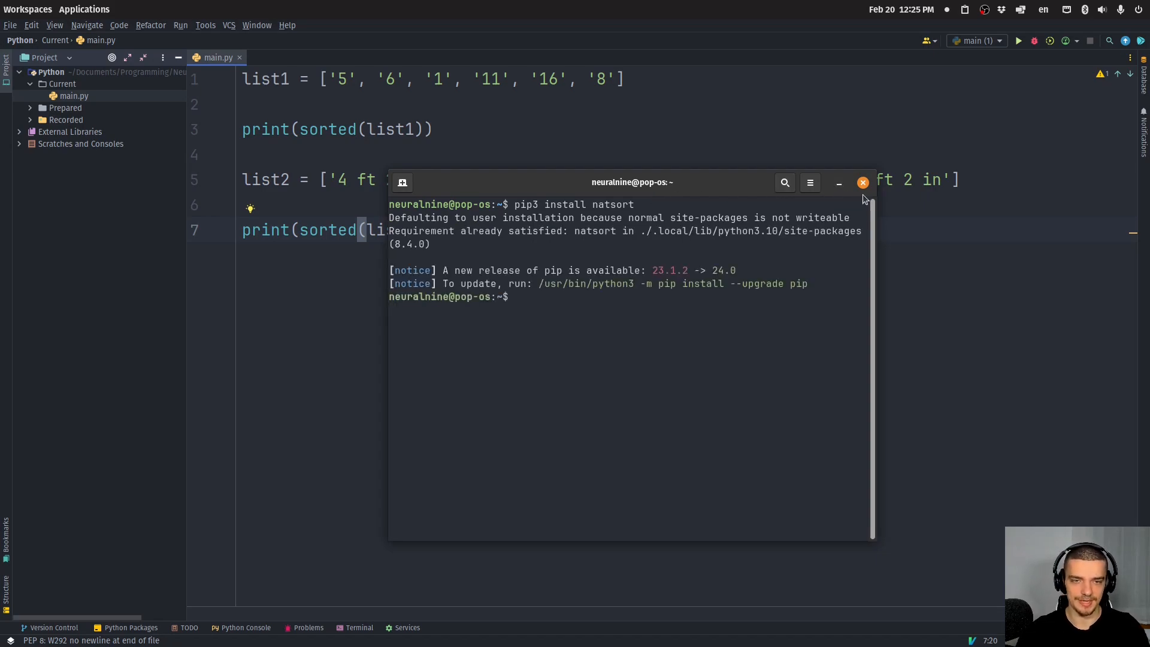
{"action": "left_click", "coordinate": [862, 182]}
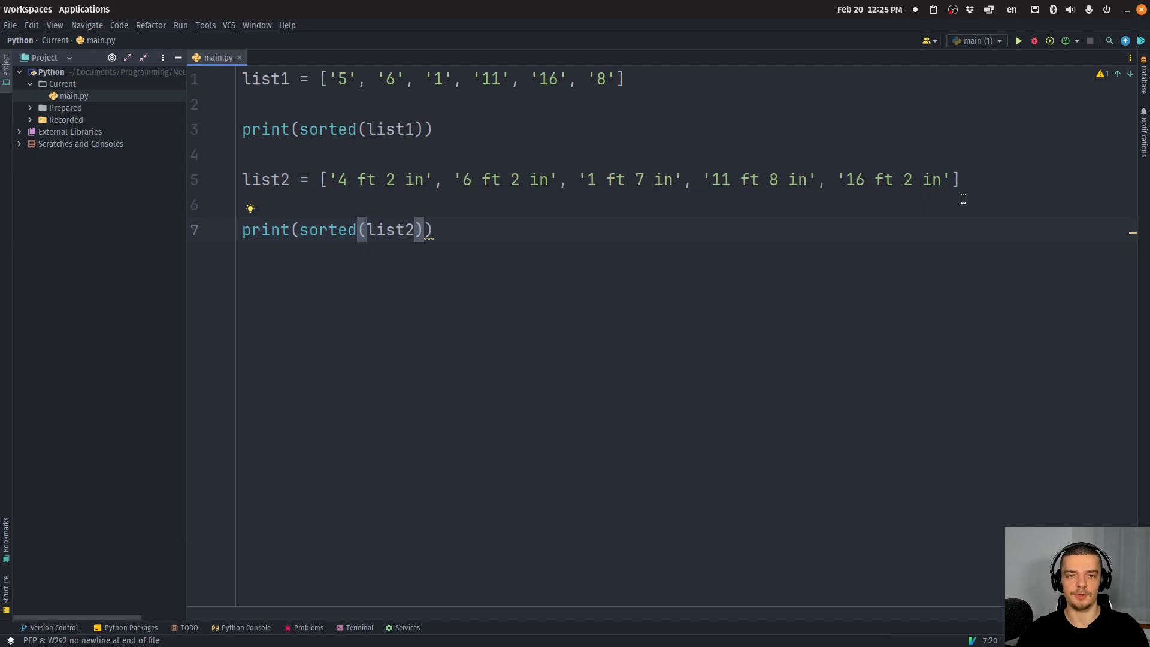
{"action": "mouse_move", "coordinate": [932, 192]}
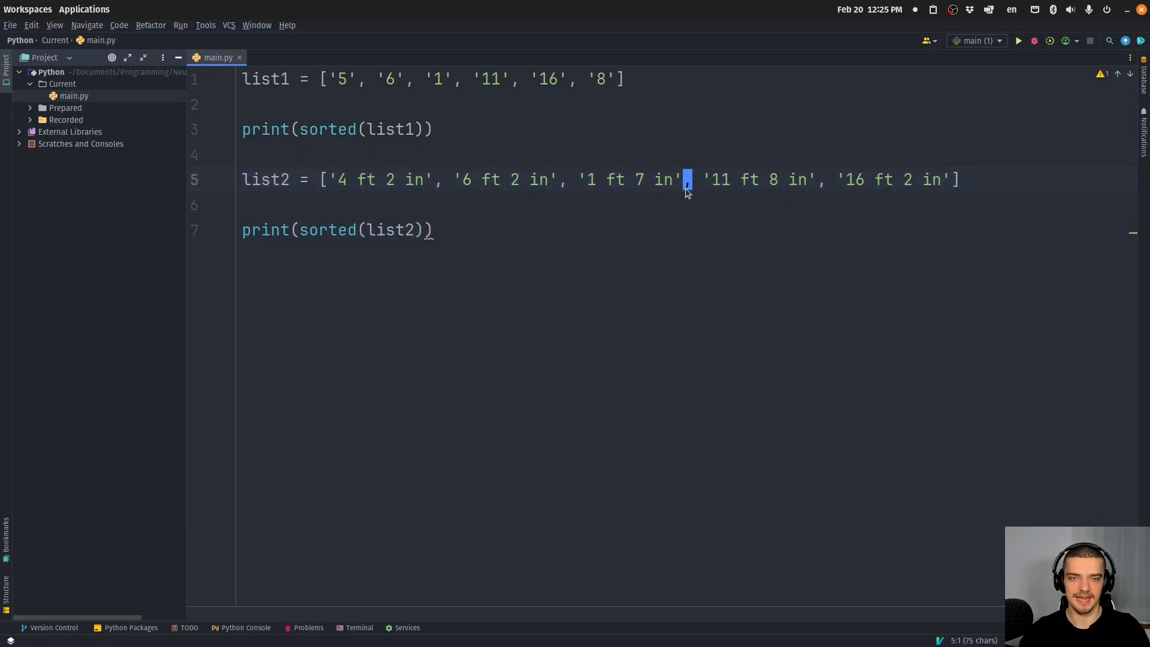
{"action": "key", "text": "V"}
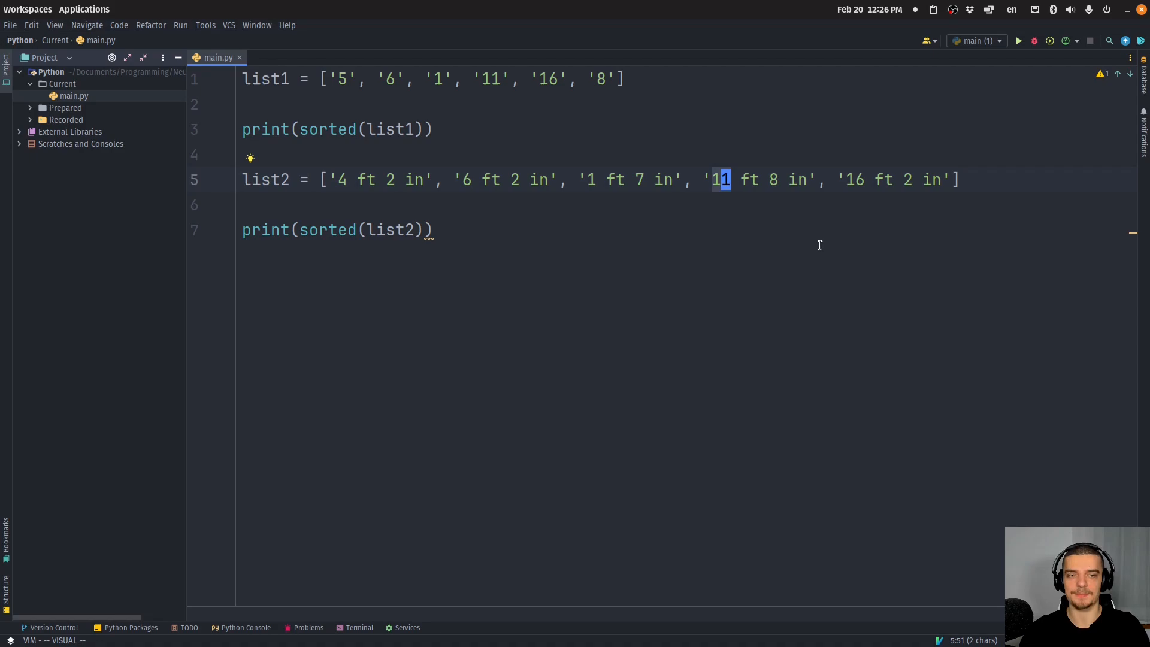
{"action": "mouse_move", "coordinate": [611, 195]}
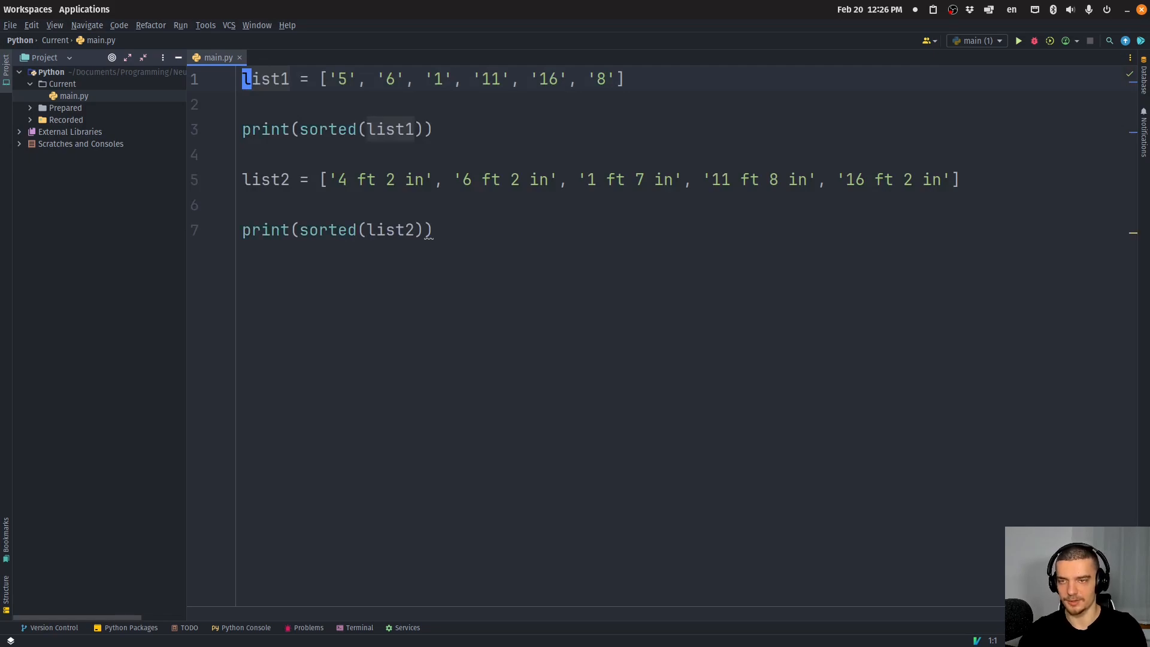
- Add 'from natsort import natsorted' and print natsorted(list1) and natsorted(list2)
{"action": "type", "text": "from n"}
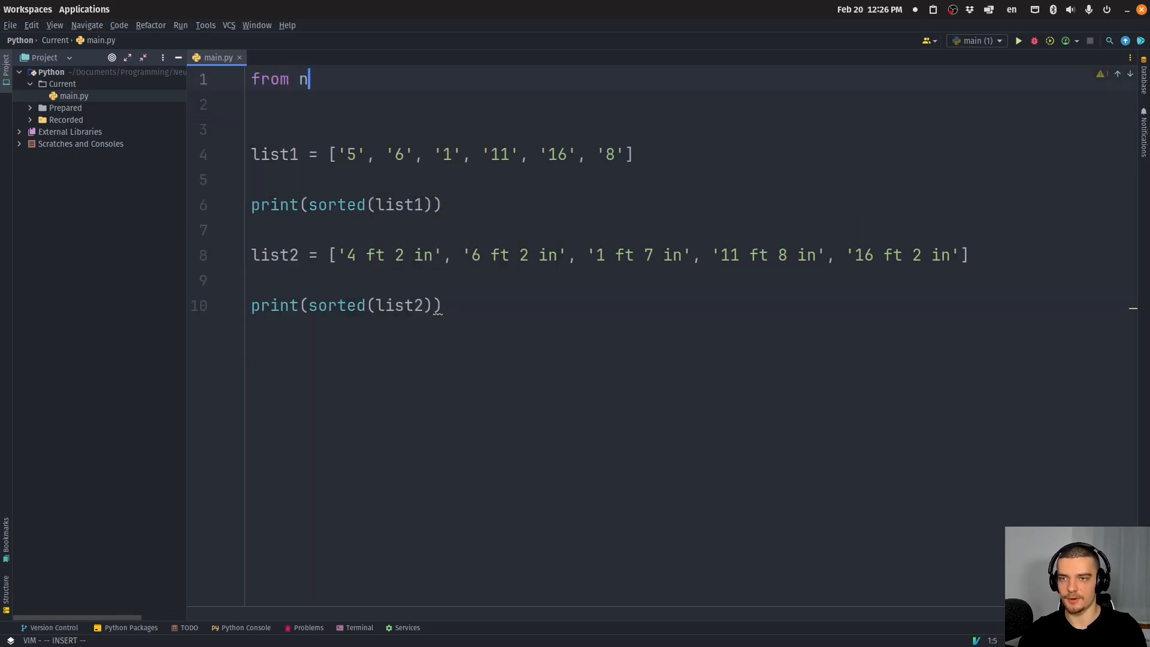
{"action": "type", "text": "atsort import natsorted"}
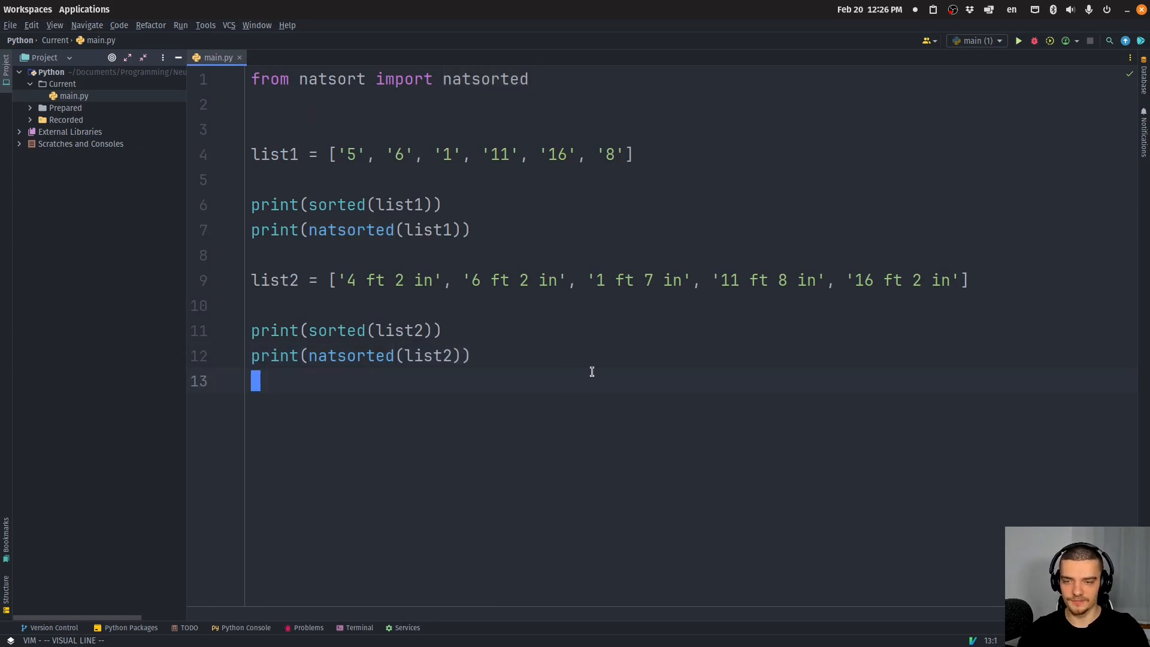
- Define list3 = ['version-1.2.3', 'version-2.4', 'version-11.2.8', 'version-12.2', 'version-4.5']
{"action": "type", "text": "list3 ="}
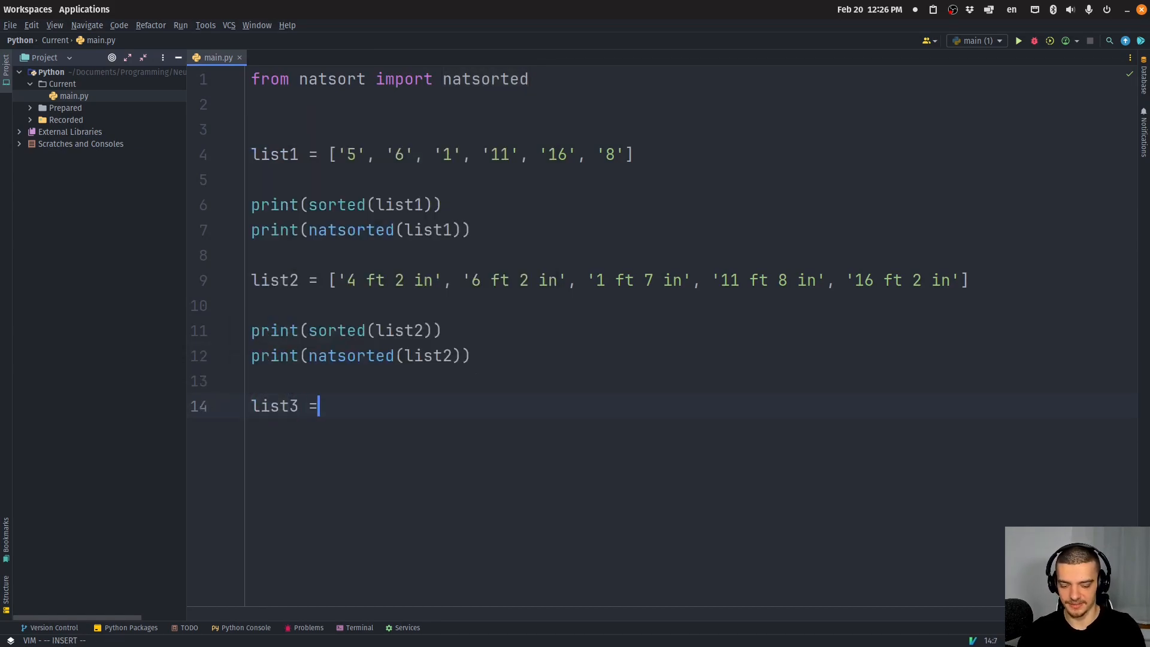
{"action": "type", "text": "['']"}
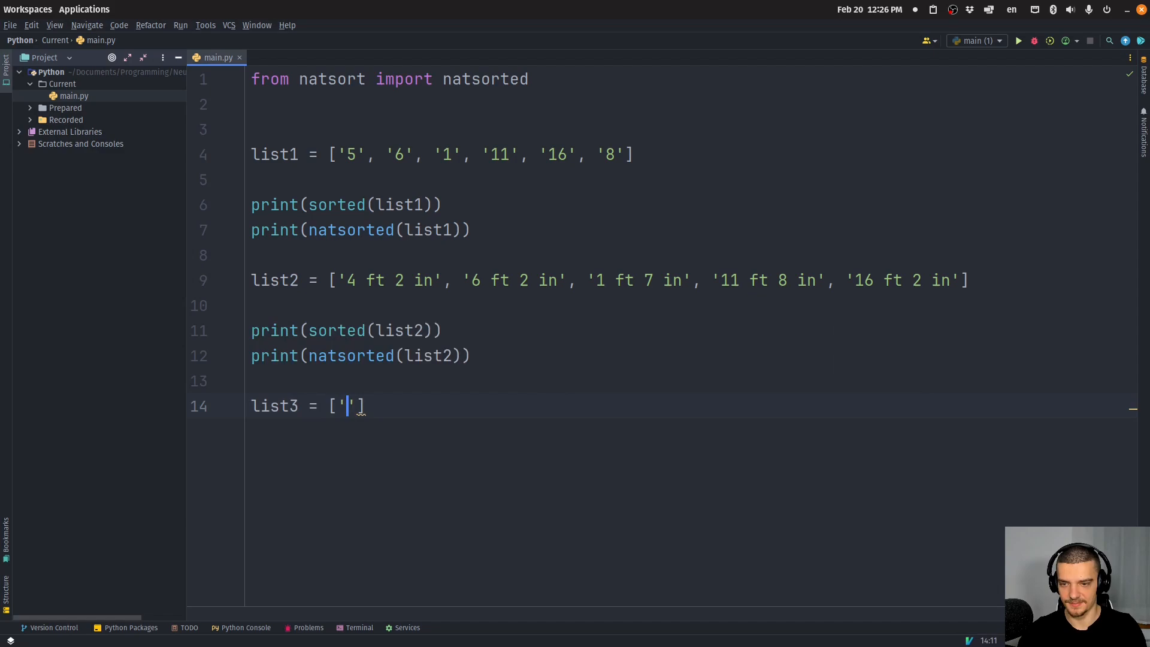
{"action": "type", "text": "version-"}
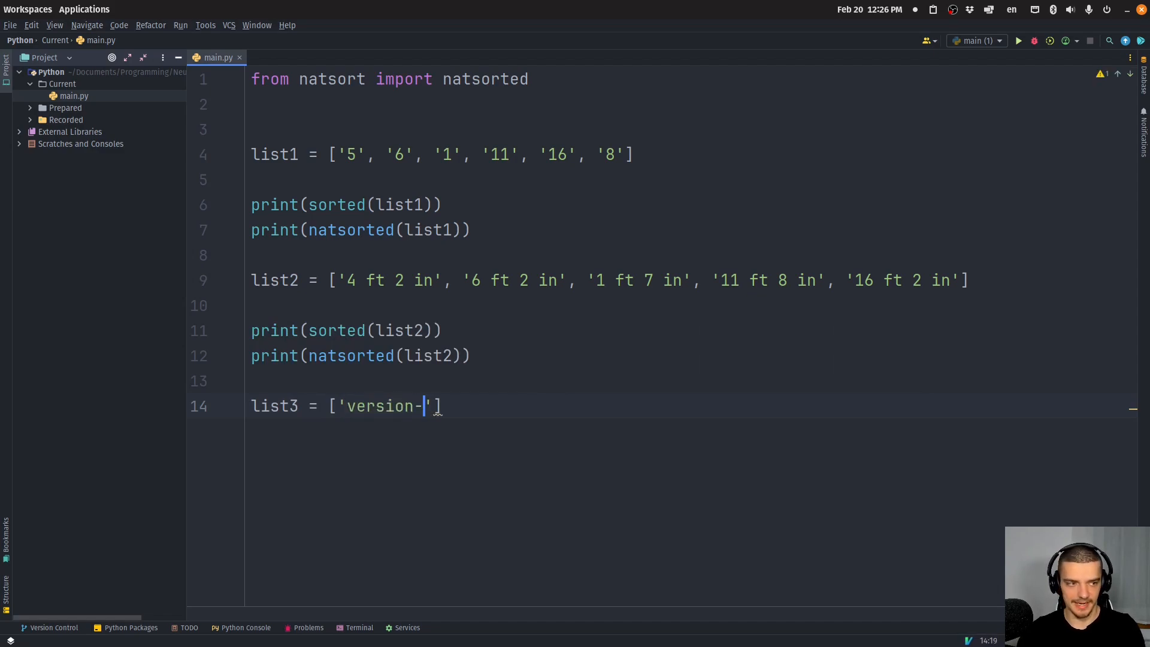
{"action": "type", "text": "1.2.3"}
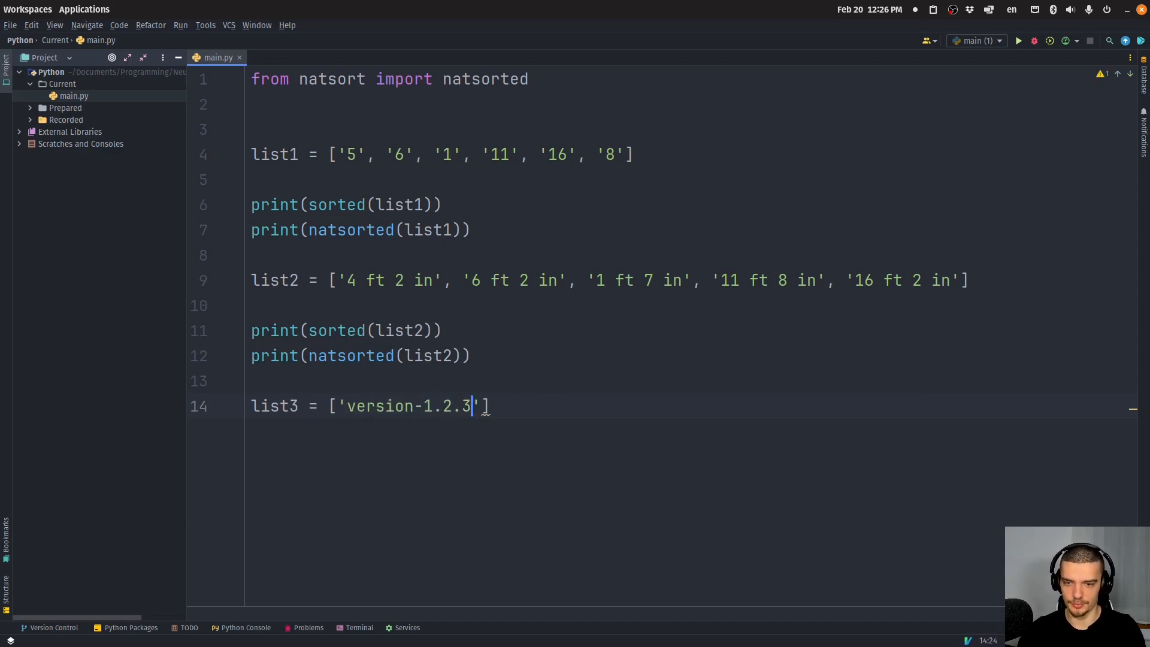
{"action": "type", "text": ", version'"}
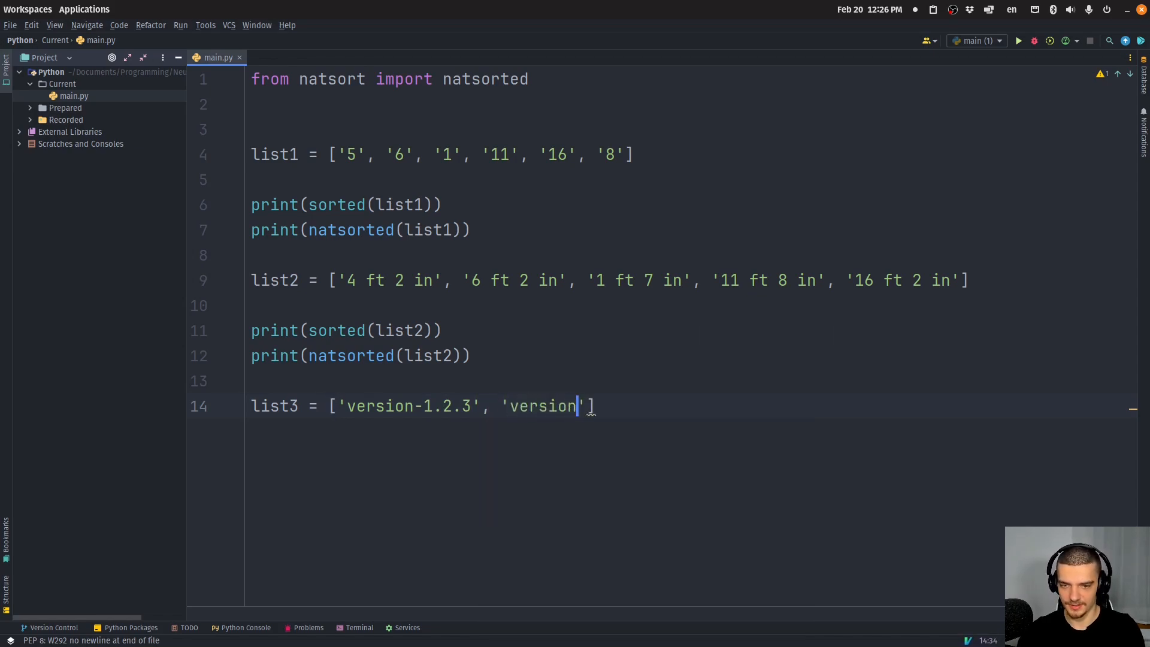
{"action": "type", "text": "-2.4"}
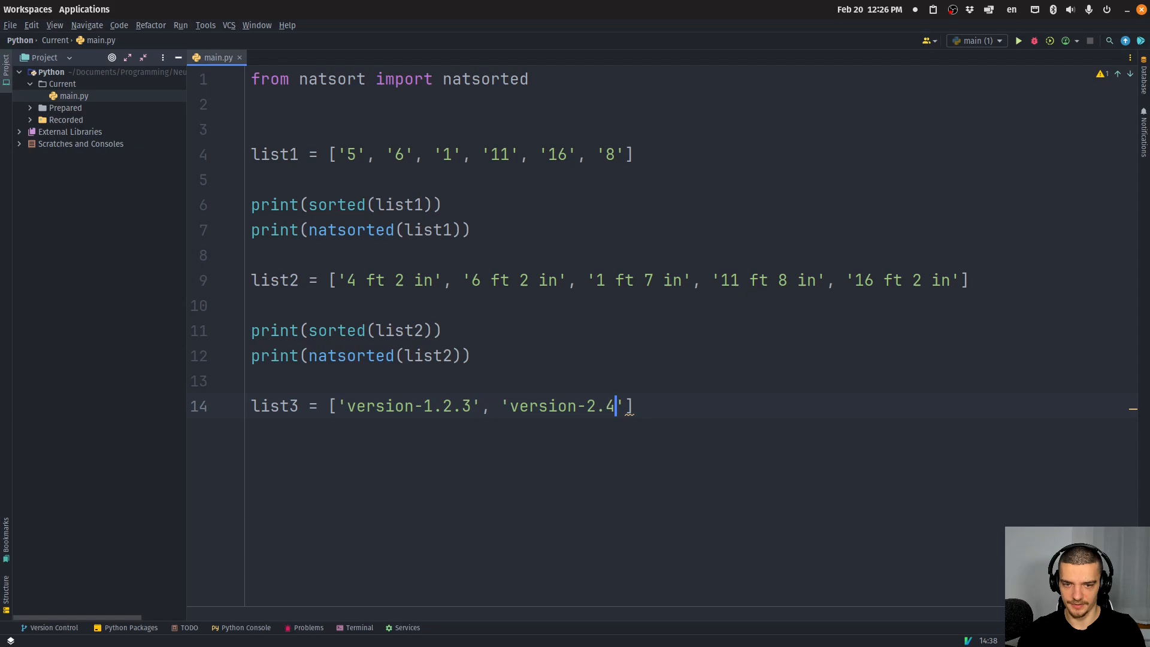
{"action": "type", "text": ", 'version-11.2.8',"}
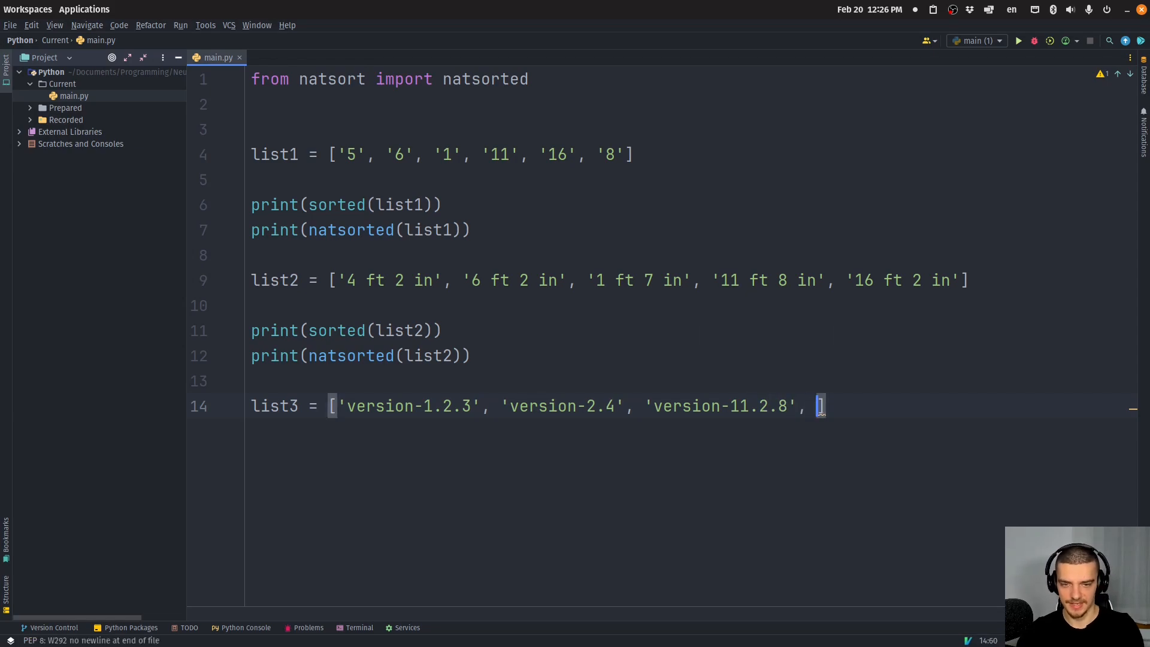
{"action": "type", "text": "version"}
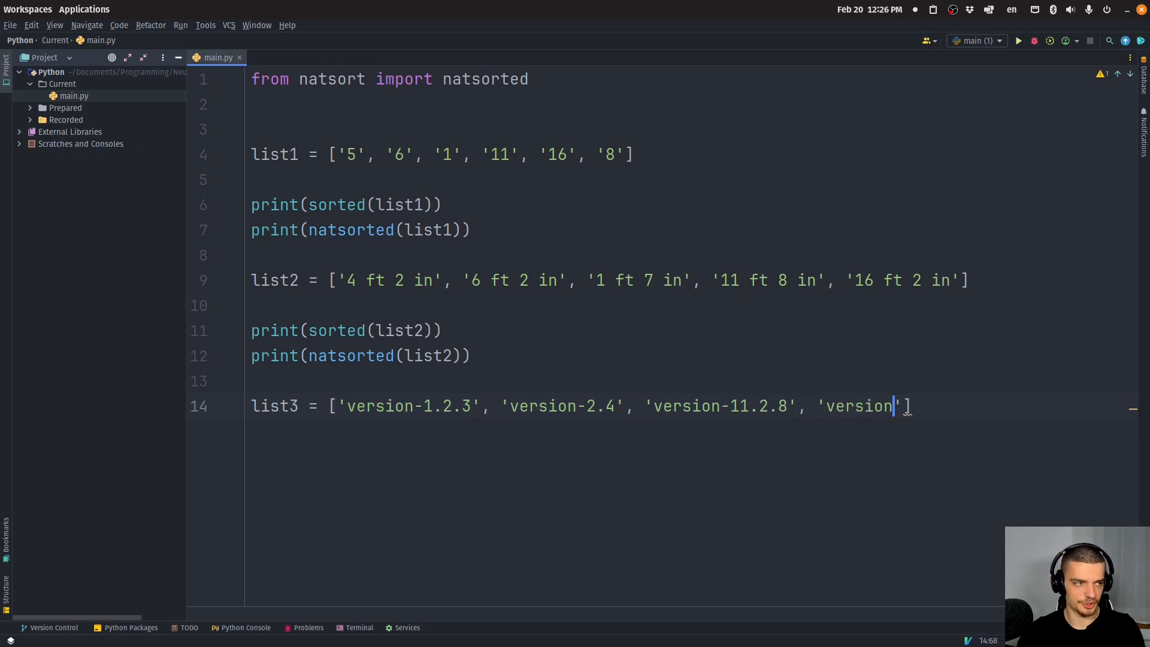
{"action": "type", "text": "-"}
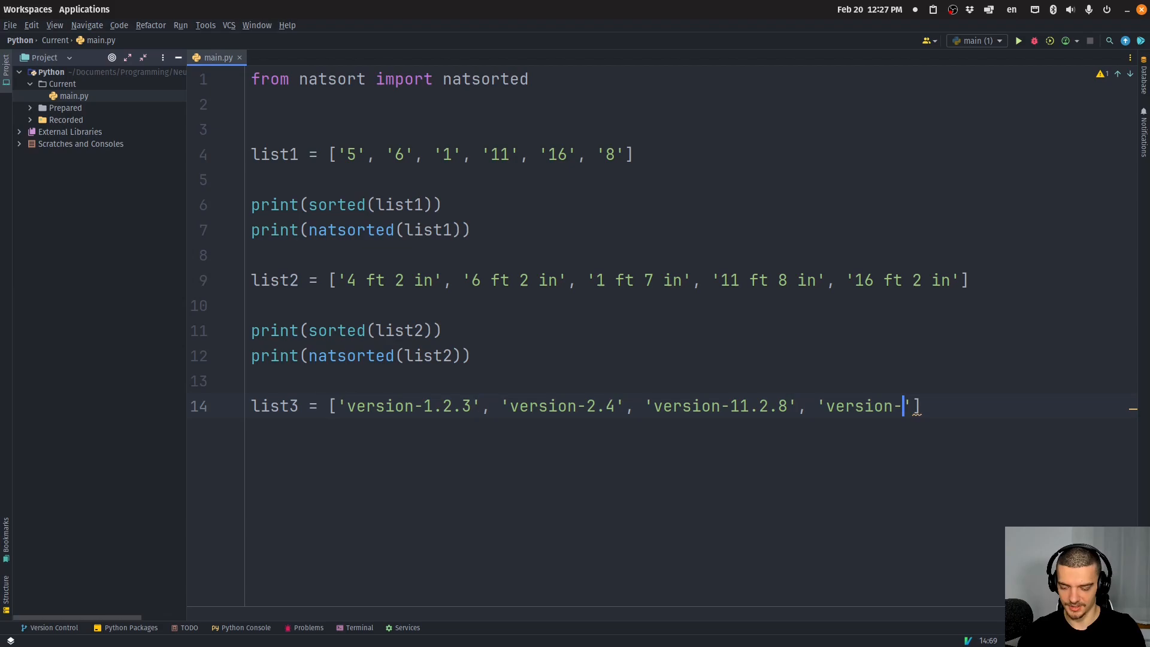
{"action": "type", "text": "12.2"}
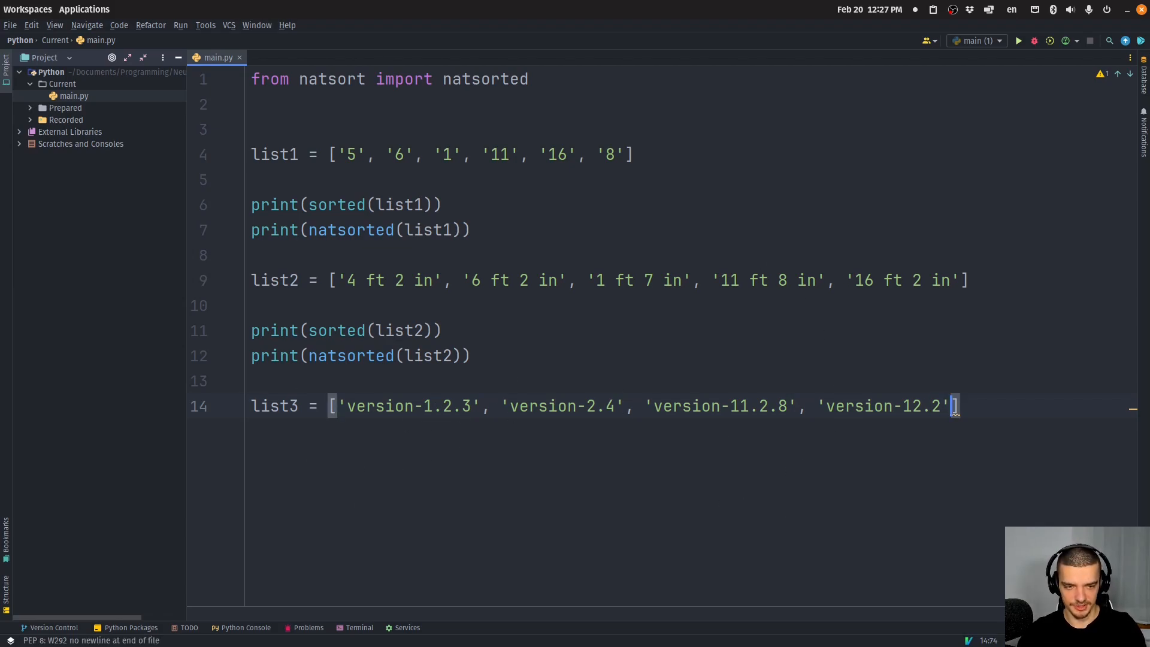
{"action": "type", "text": ", 'version-'"}
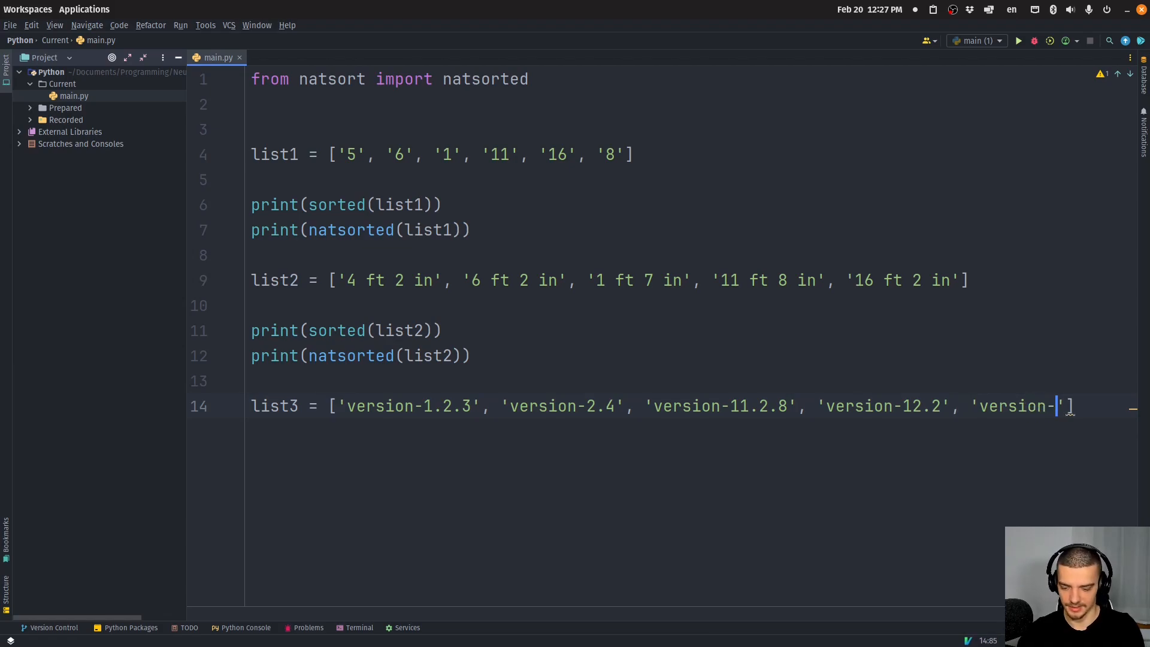
{"action": "type", "text": "4.5"}
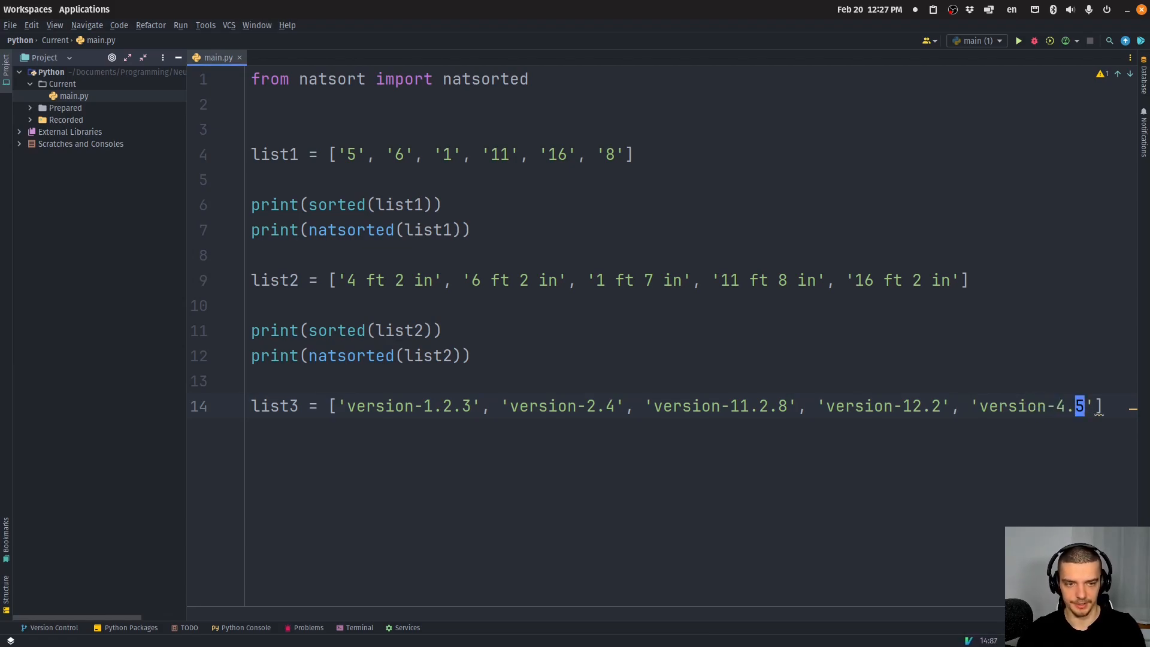
- Print sorted(list3) and natsorted(list3), and remove the extra blank line below the import
{"action": "type", "text": "print("}
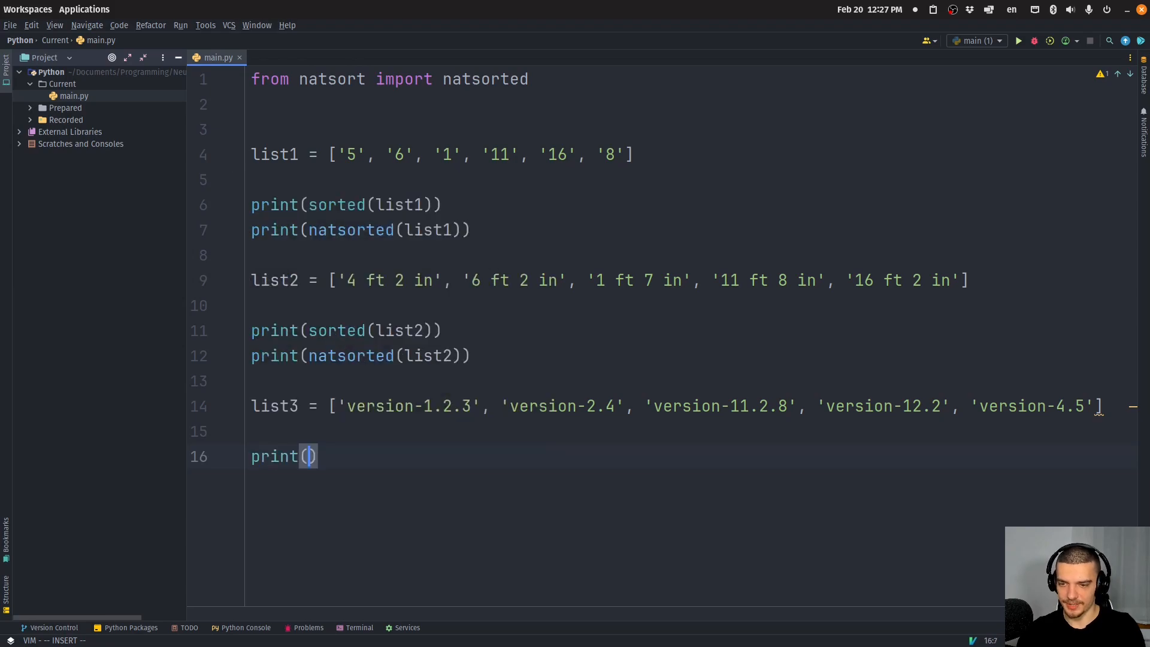
{"action": "type", "text": "sorted(list3)"}
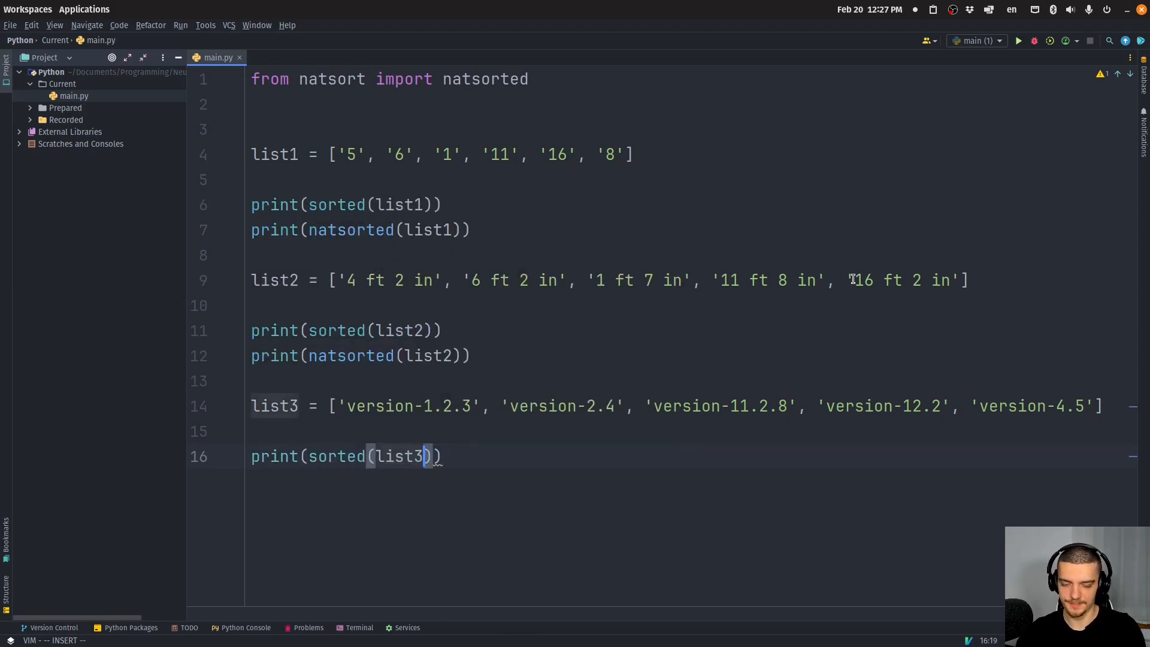
{"action": "left_click", "coordinate": [1017, 40]}
{"action": "type", "text": "print(natsorted(list3))"}
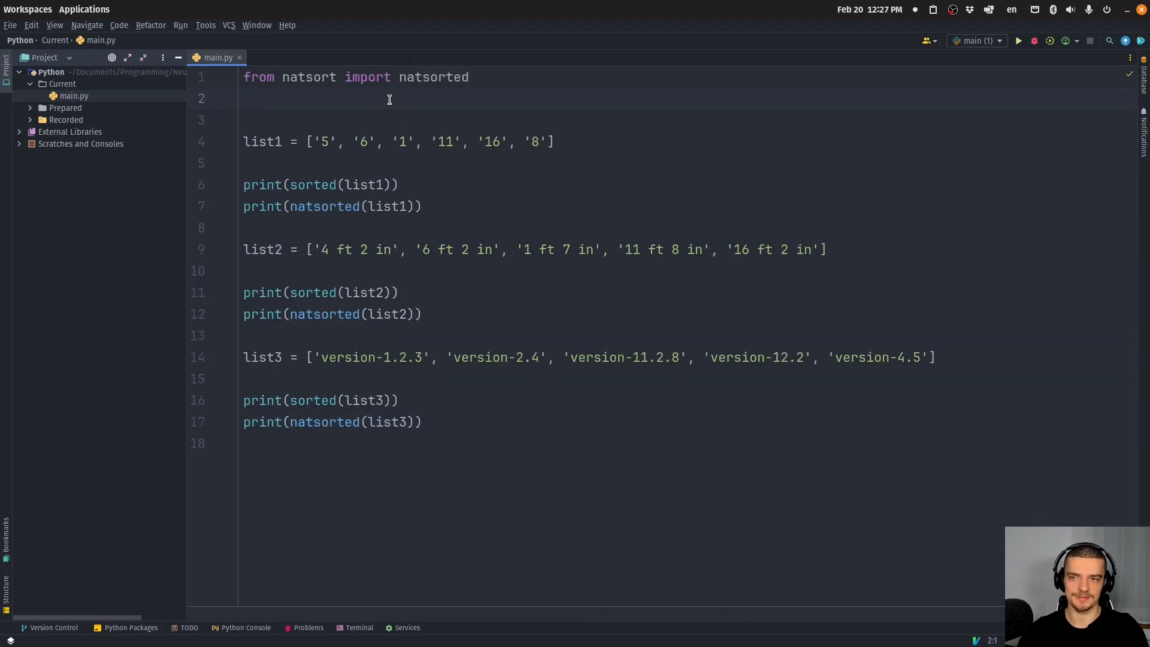
{"action": "key", "text": "Backspace"}
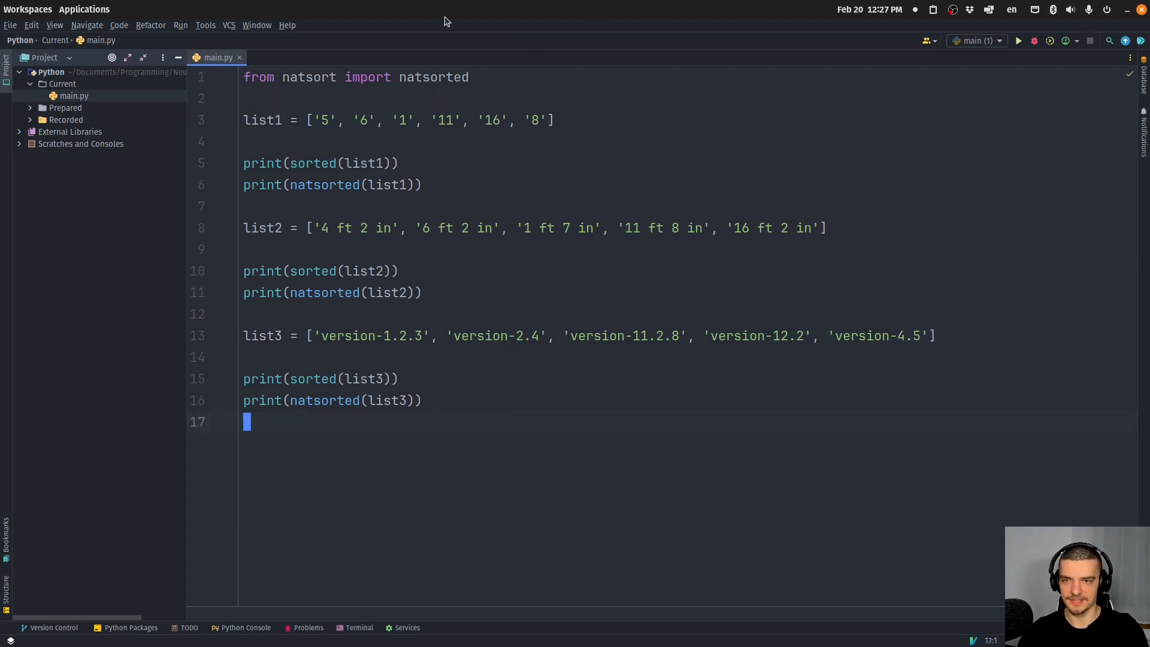
- Add realsorted to the natsort import and define list4 = ['1.2', '-3', 2, 2.8, -1, '-3.1']
{"action": "type", "text": ", realsorted"}
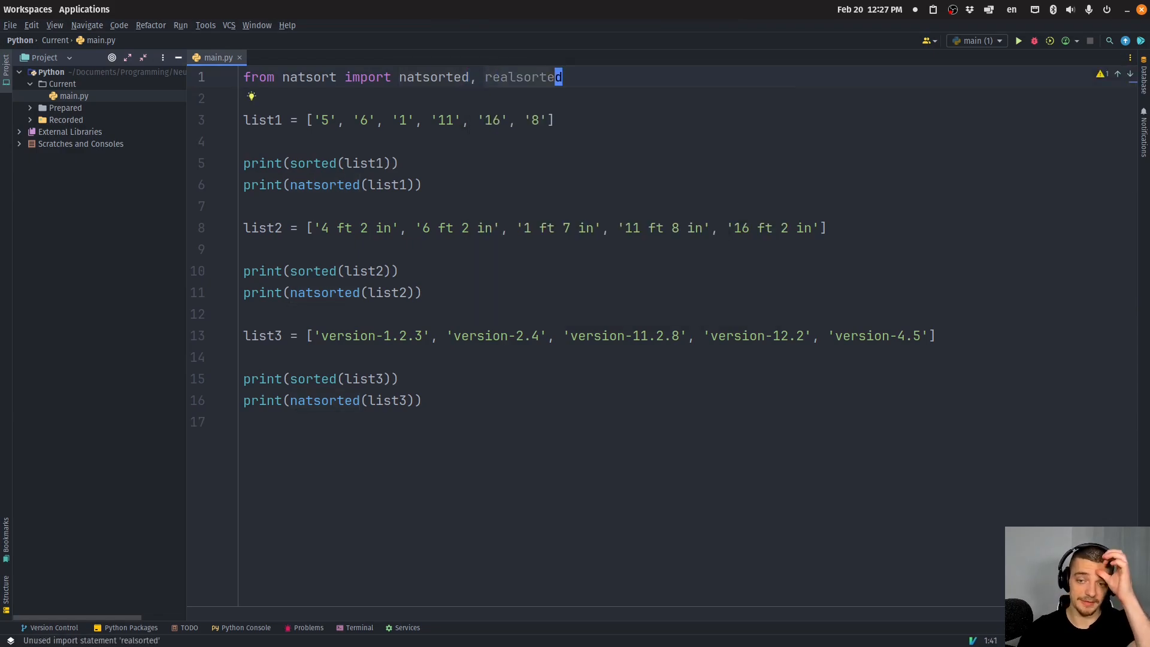
{"action": "type", "text": "list4 ="}
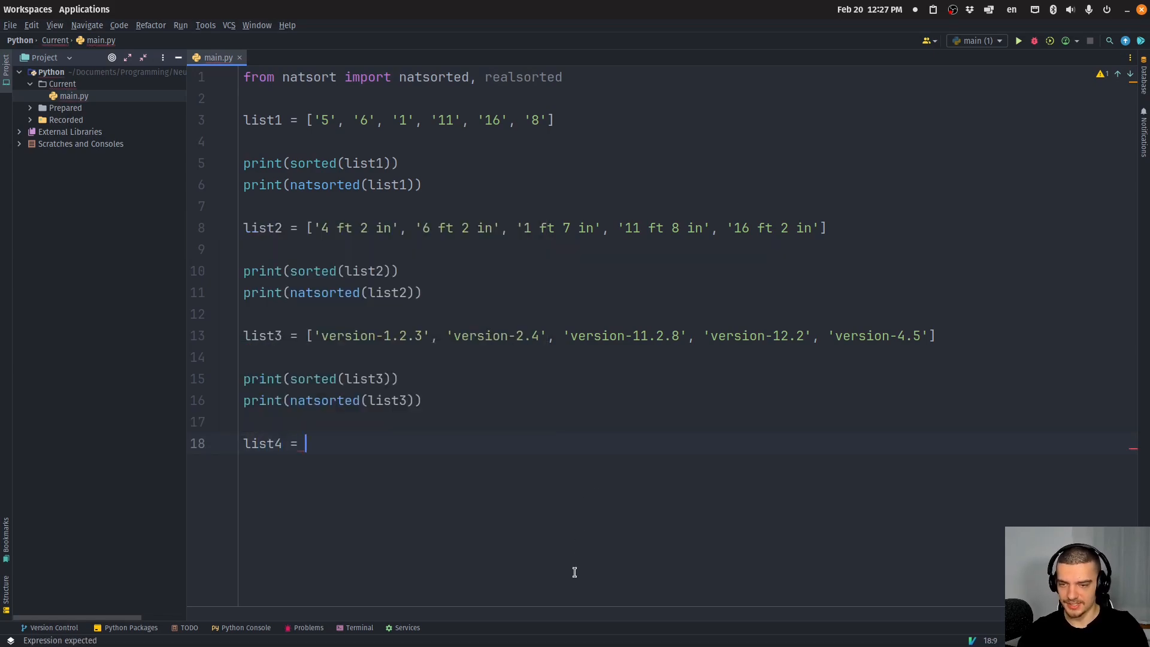
{"action": "type", "text": "[]"}
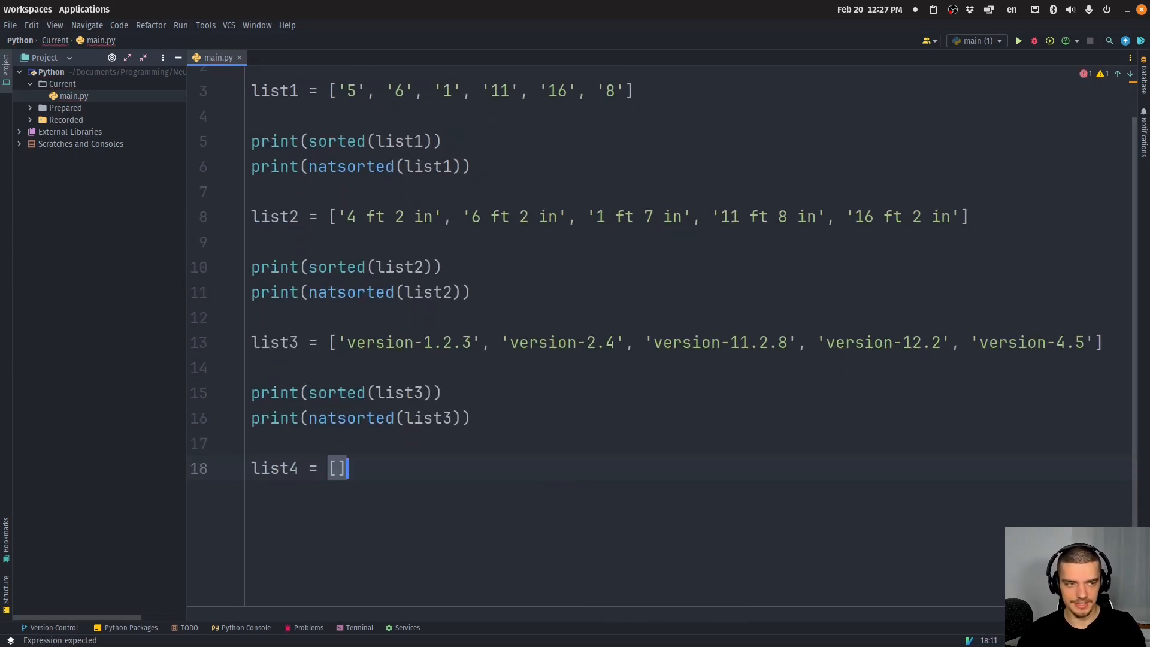
{"action": "type", "text": "'"}
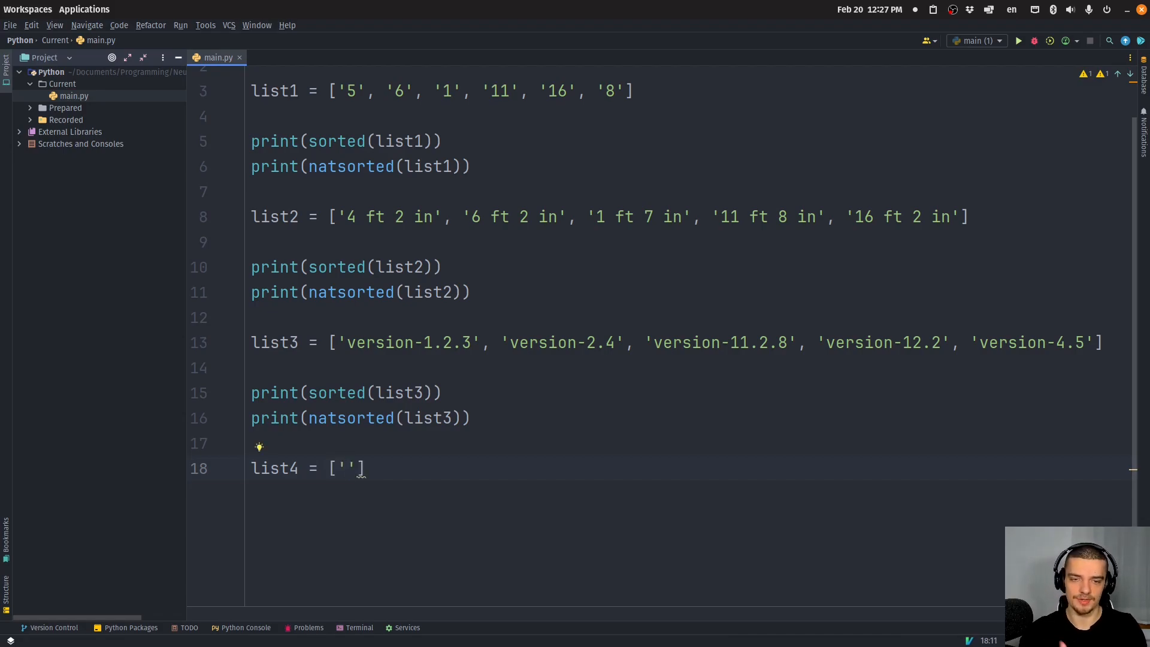
{"action": "type", "text": "1.2"}
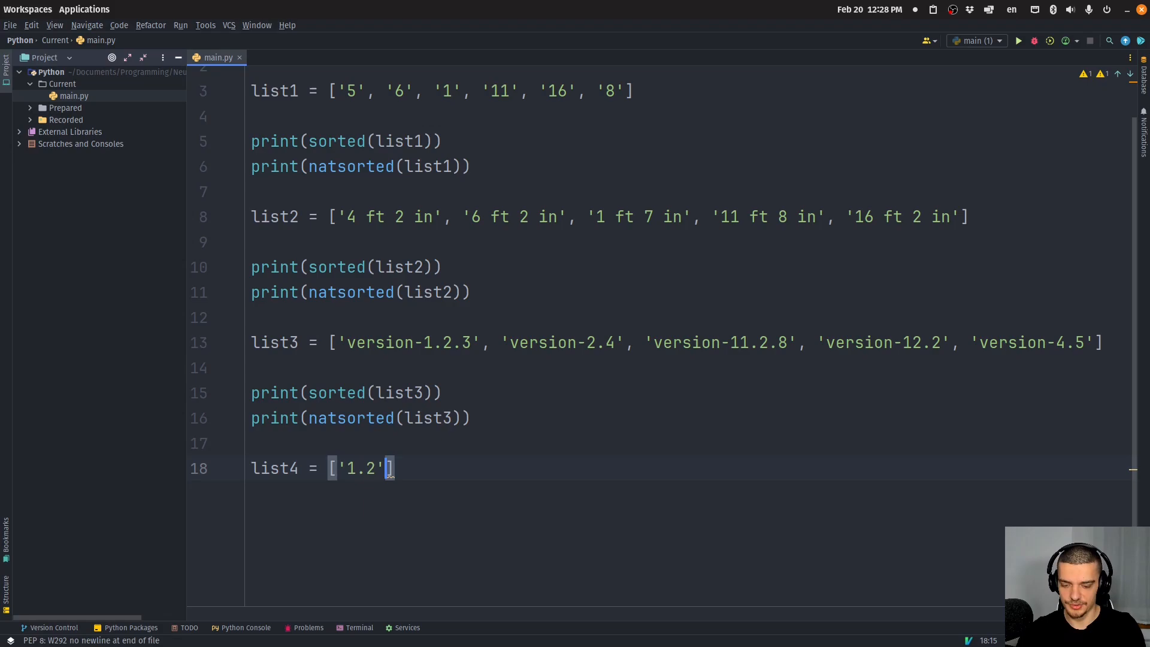
{"action": "type", "text": ", ''"}
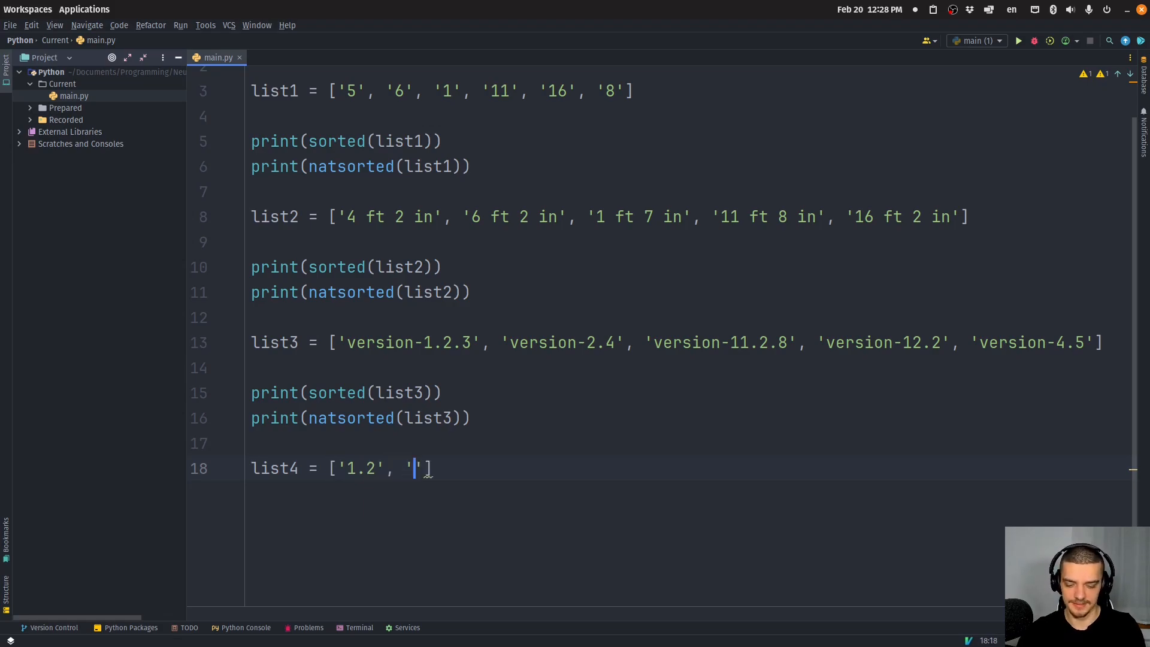
{"action": "type", "text": "-3', 2"}
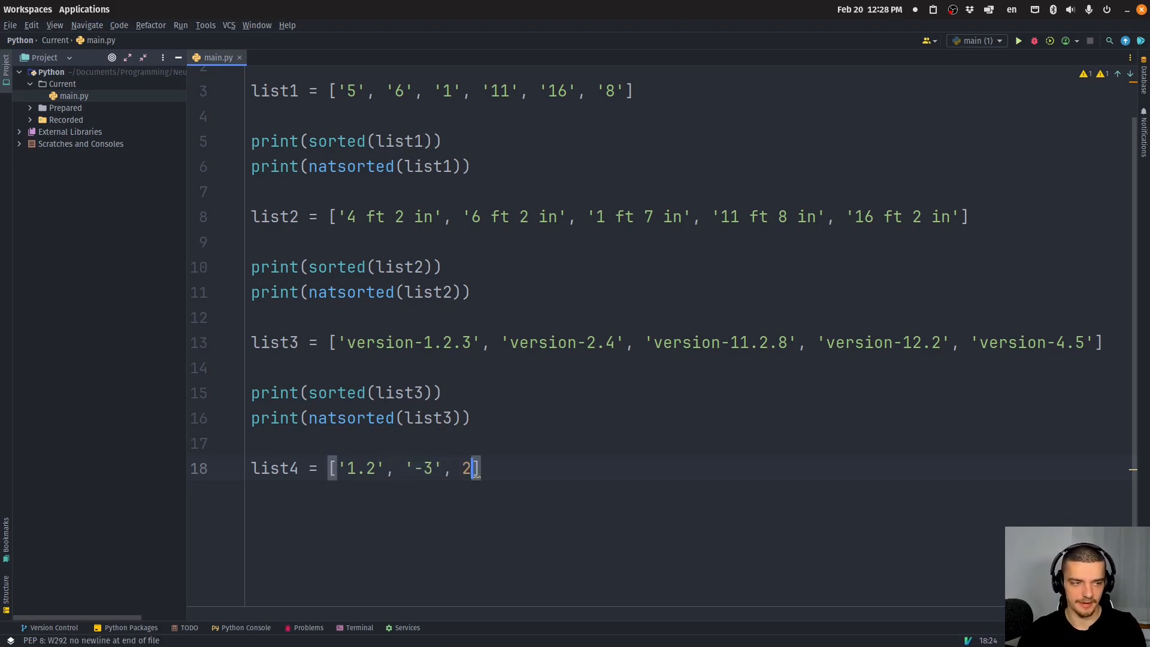
{"action": "type", "text": ", 2.8,"}
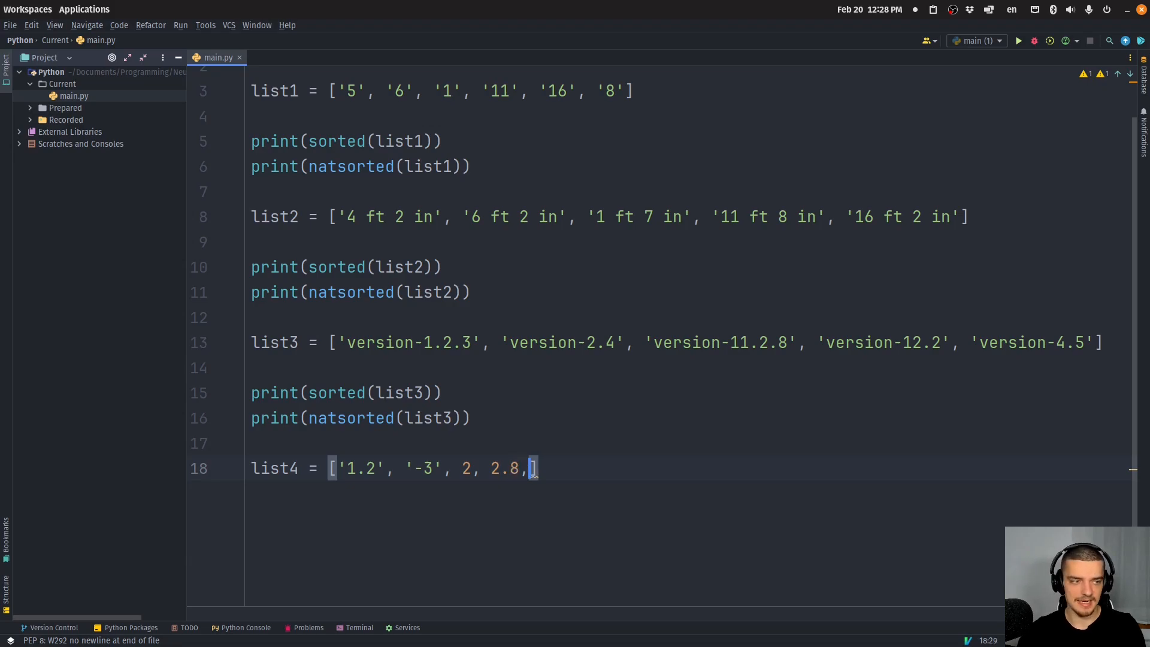
{"action": "type", "text": "-1,"}
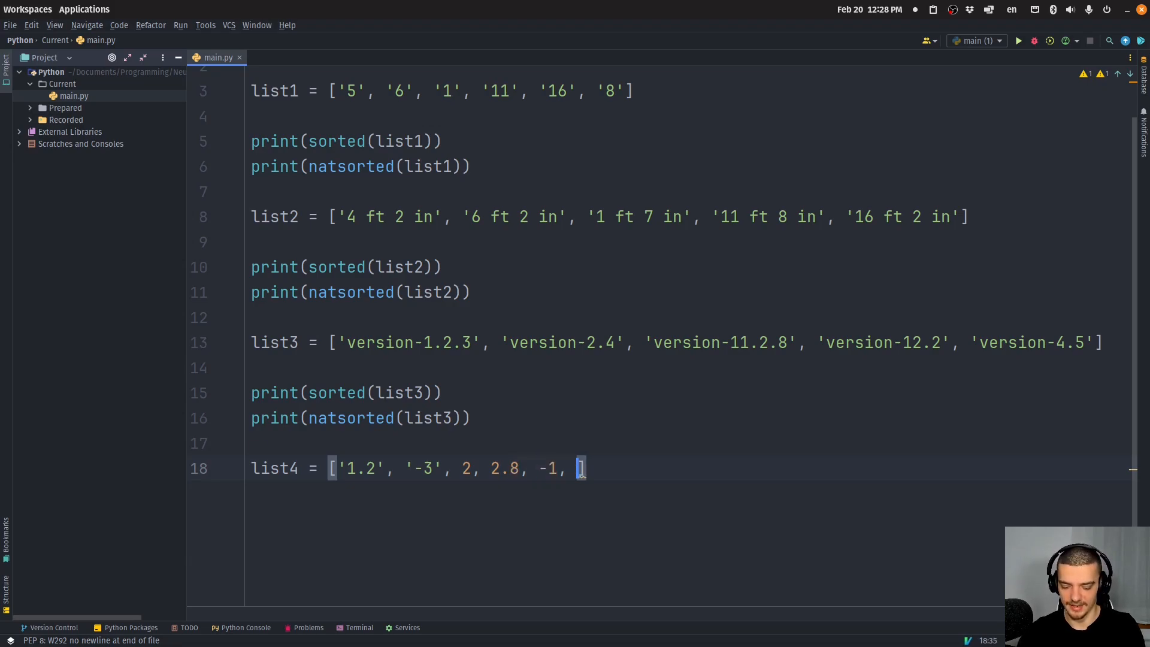
{"action": "type", "text": "'-"}
{"action": "type", "text": "print(s"}
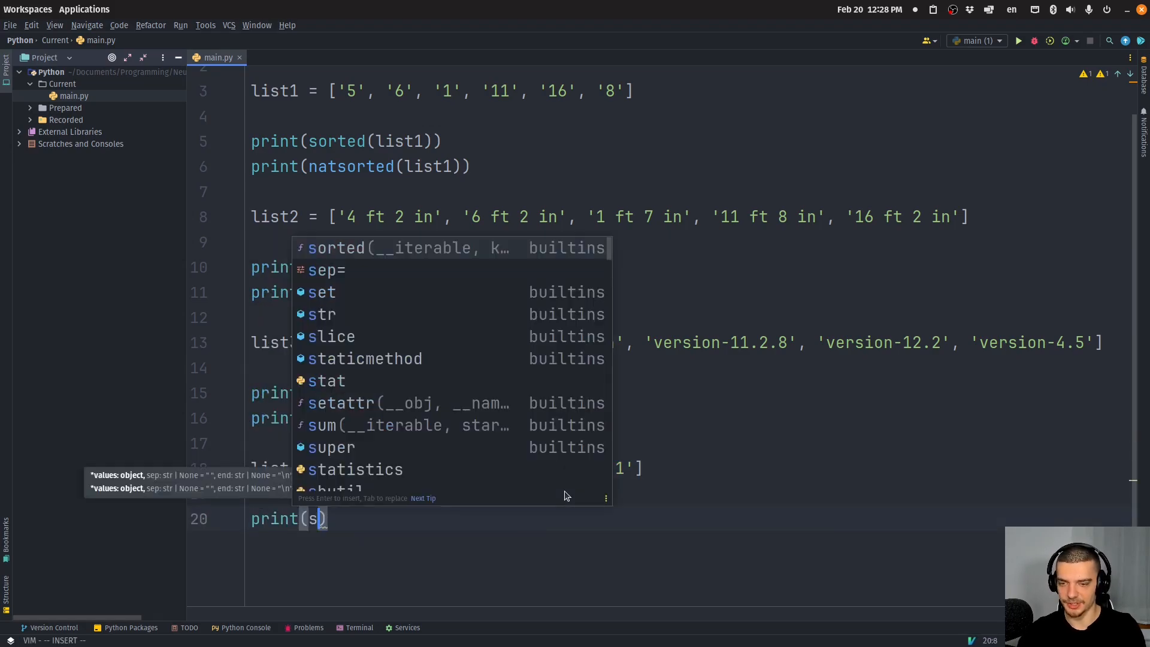
- Make the line 20 print use realsorted(list4)
{"action": "type", "text": "orted(list4"}
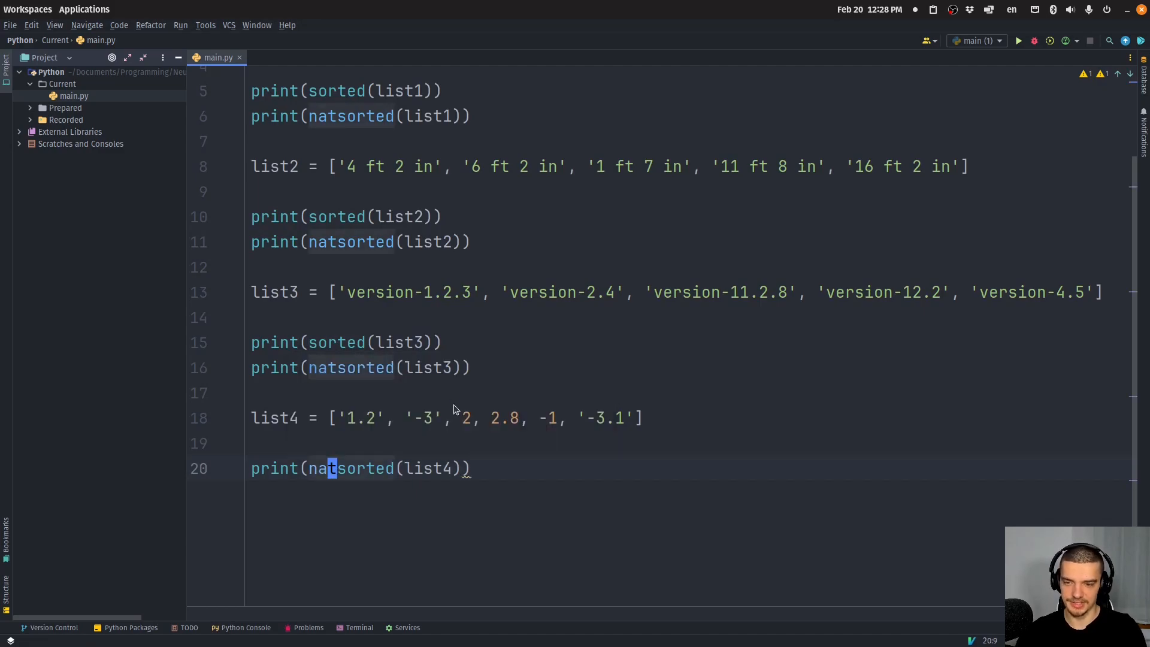
{"action": "left_click", "coordinate": [1018, 40]}
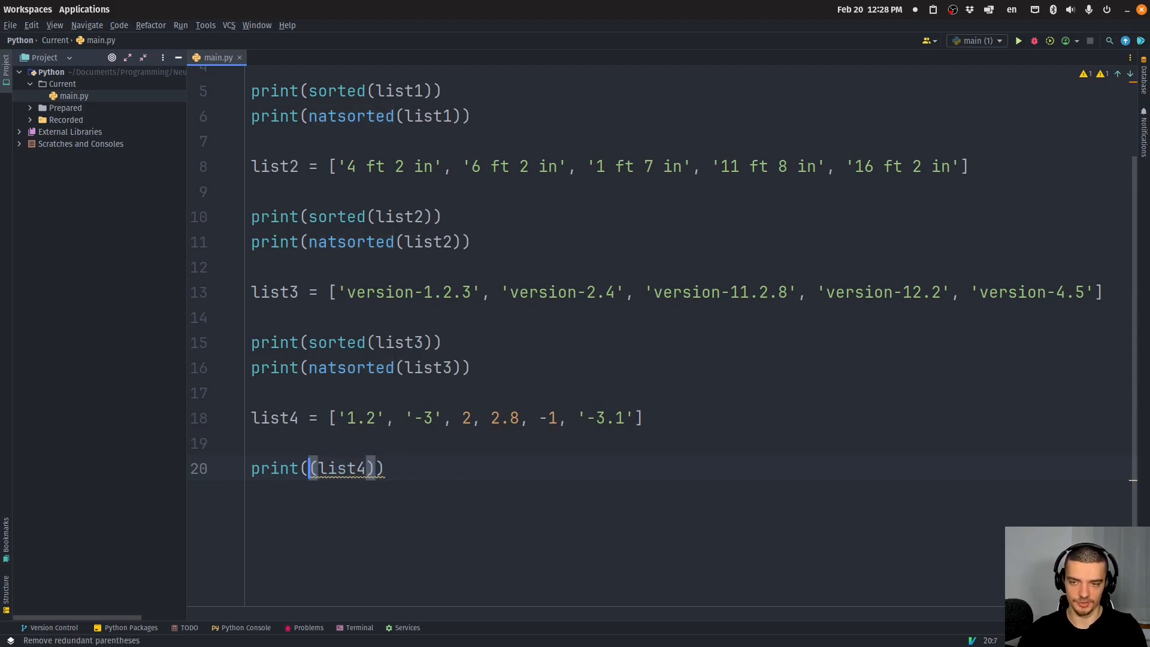
{"action": "type", "text": "realsorted"}
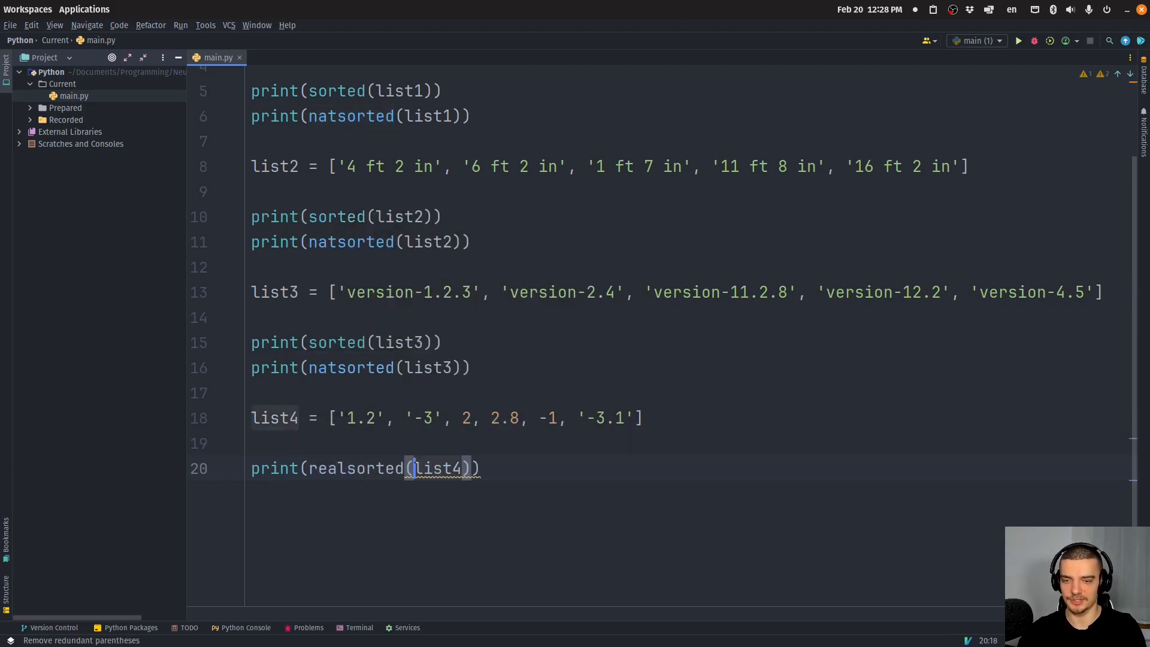
{"action": "left_click", "coordinate": [1017, 40]}
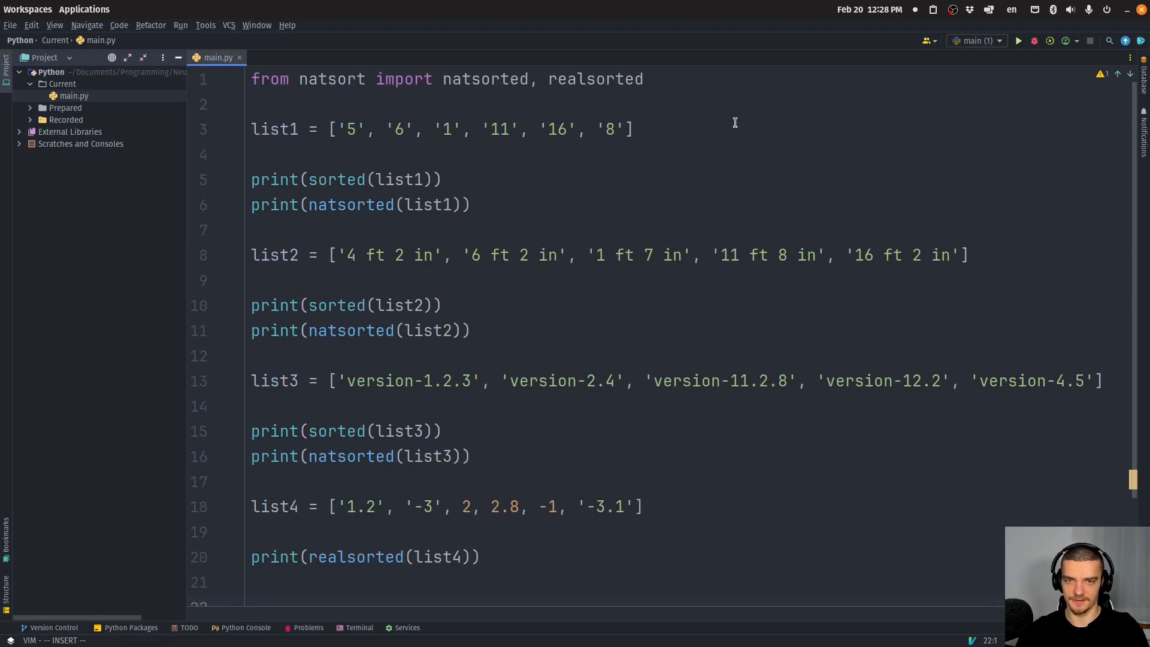
- Add humansorted to the import and start list5 with 'banana' and 'Band'
{"action": "type", "text": ", humansorted"}
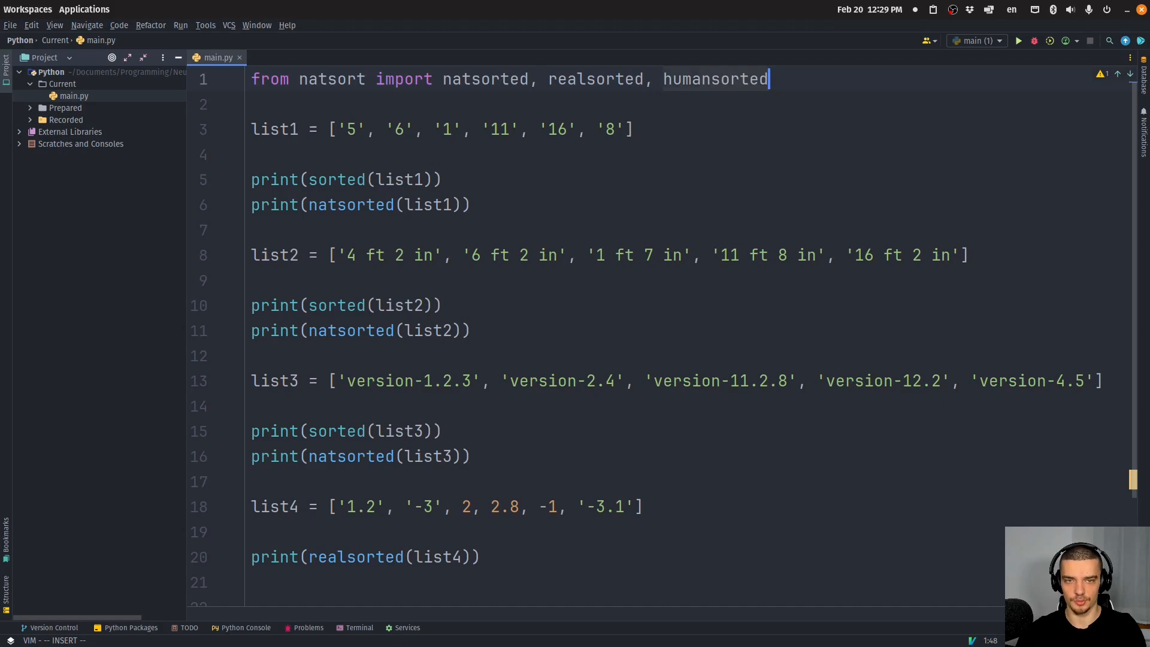
{"action": "type", "text": "list"}
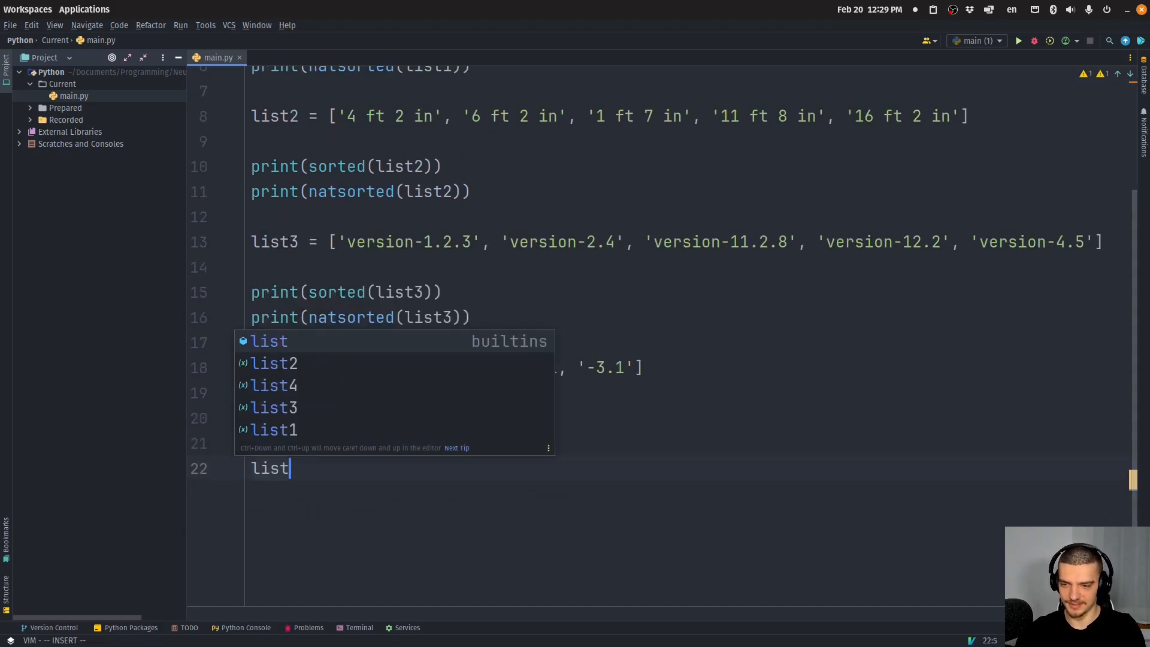
{"action": "type", "text": "5 = []"}
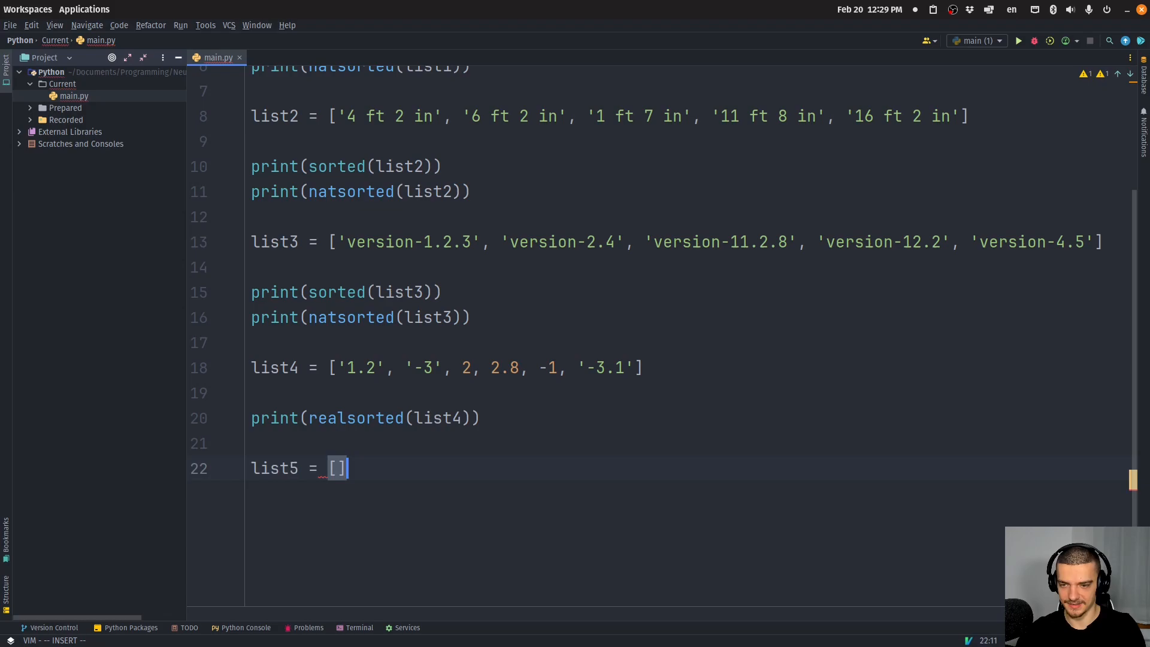
{"action": "type", "text": "'"}
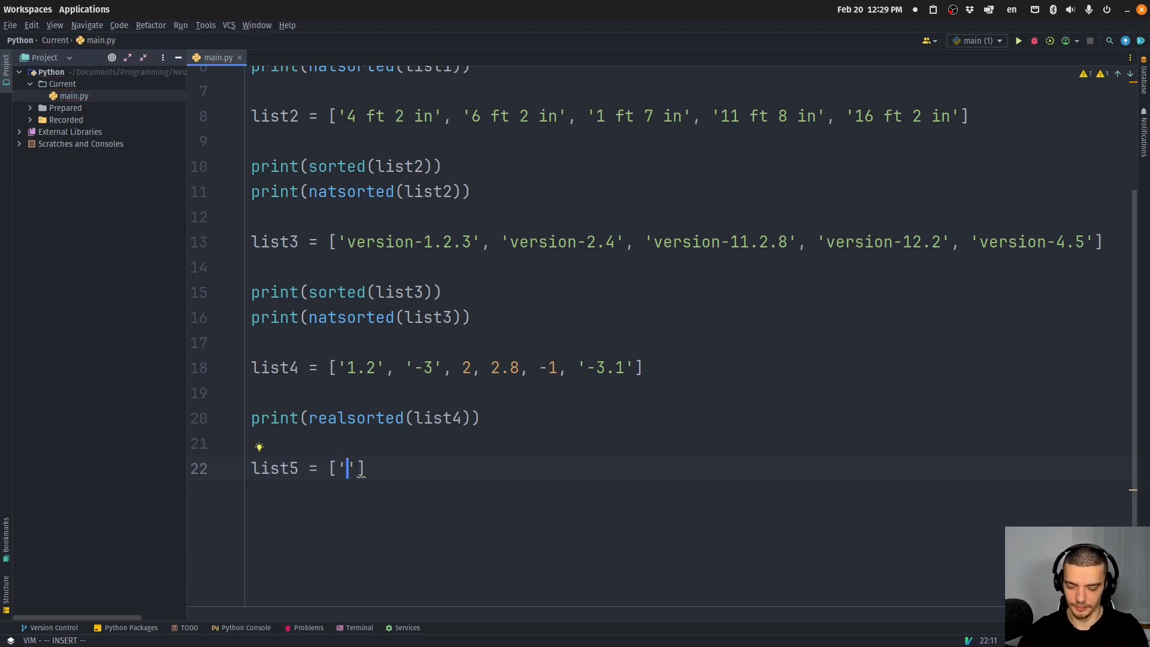
{"action": "type", "text": "banana',"}
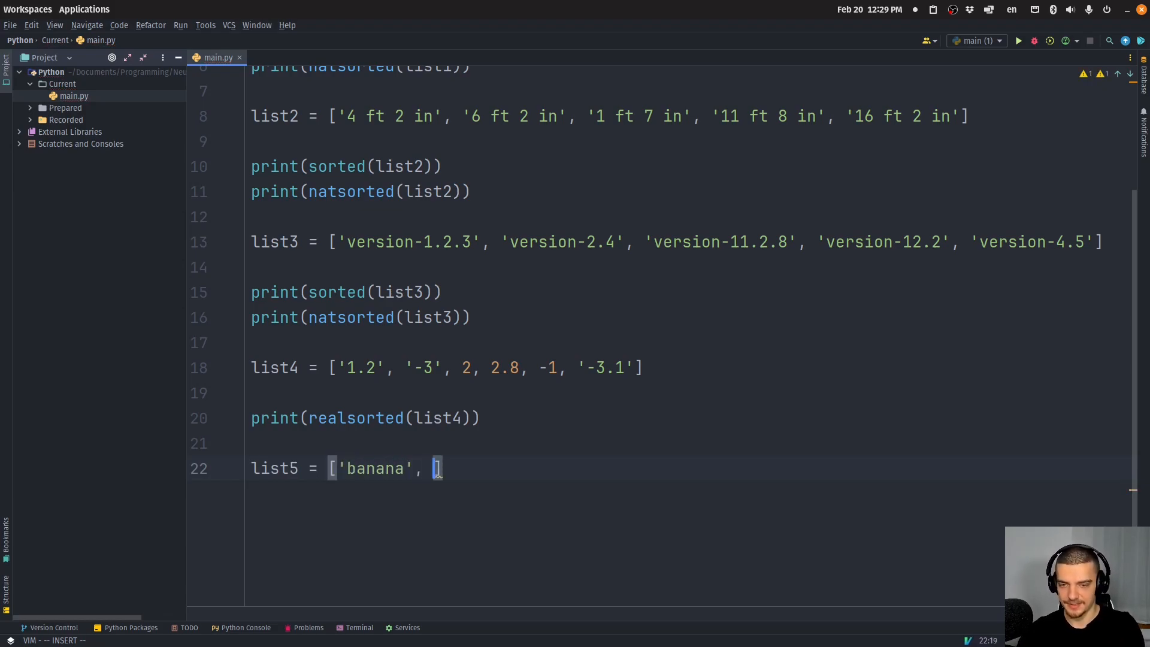
{"action": "type", "text": "''"}
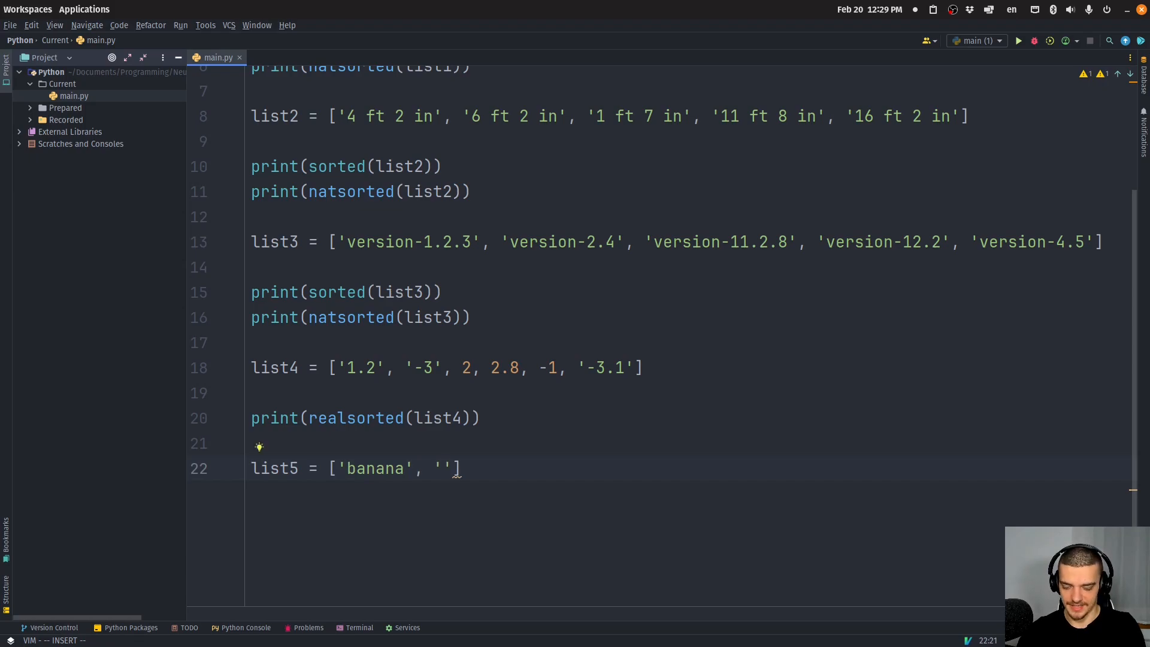
{"action": "type", "text": "Band',"}
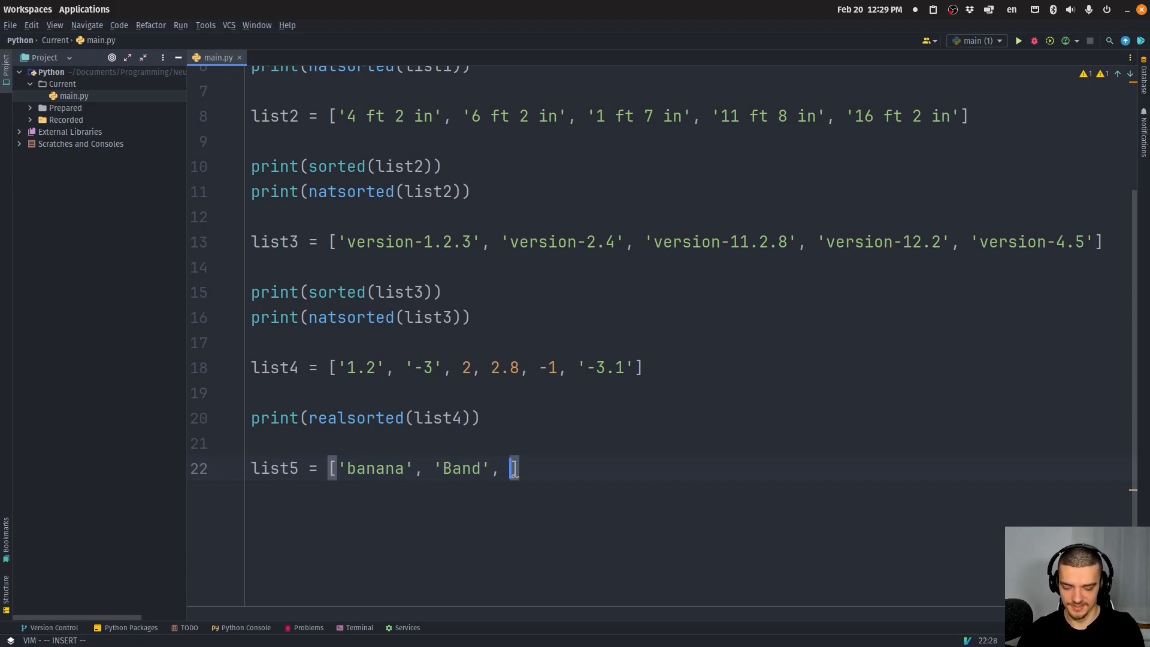
- Finish list5 with 'book', 'apple', 'clown', 'Computer' and print sorted(list5)
{"action": "type", "text": "'book',"}
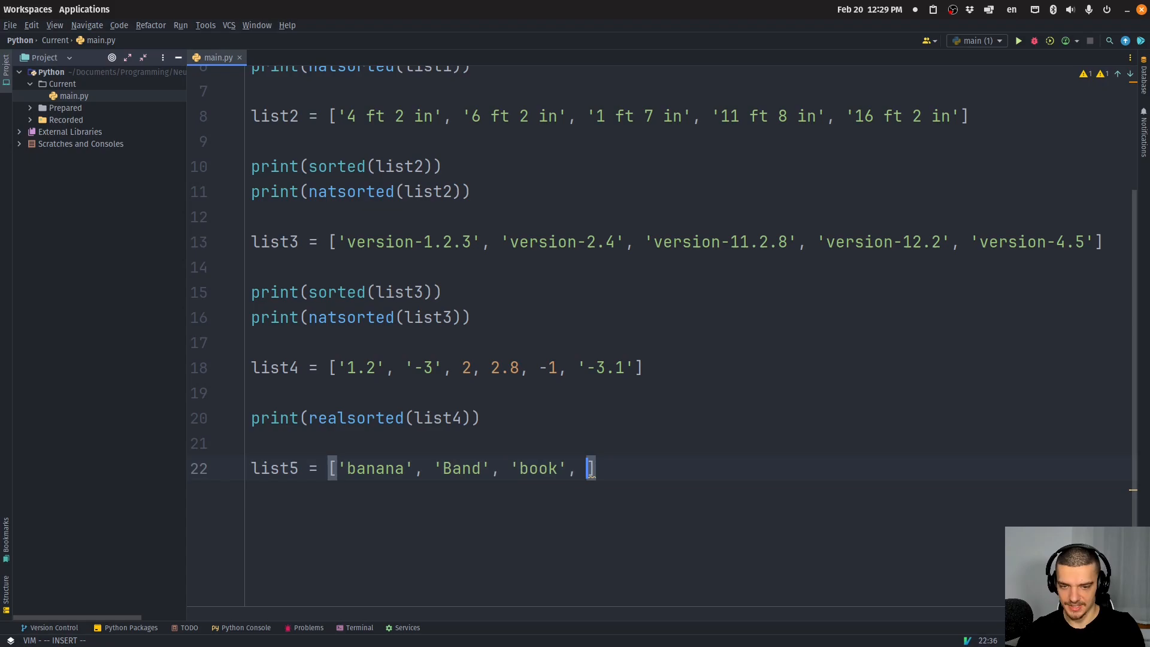
{"action": "type", "text": "'apple', ''"}
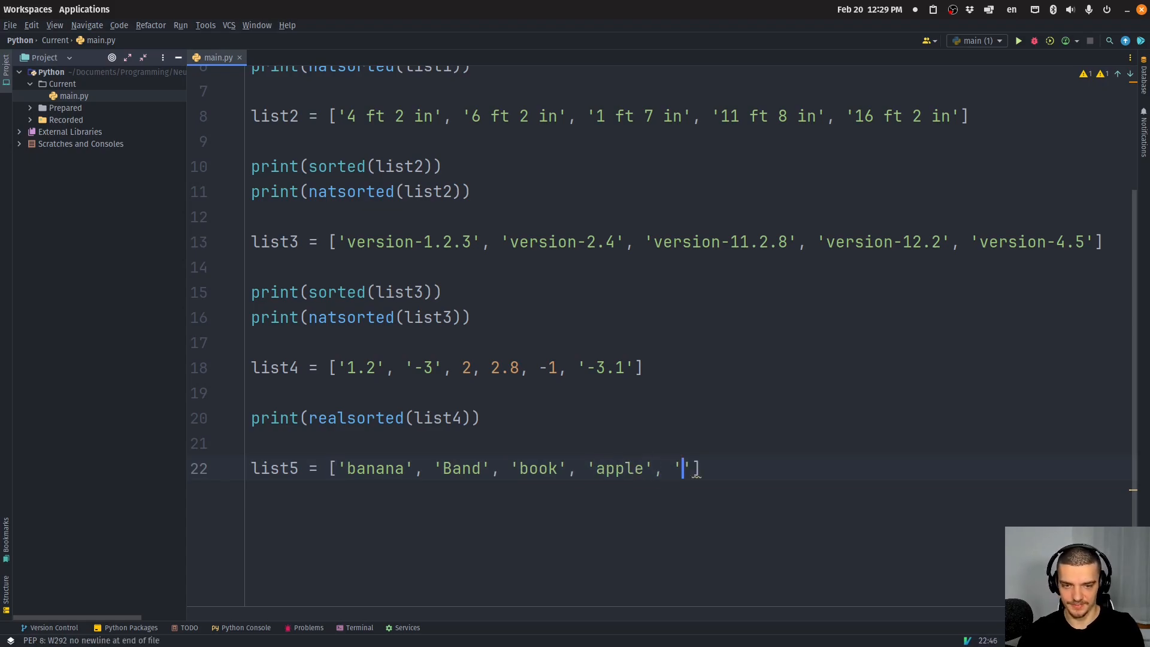
{"action": "type", "text": "clown"}
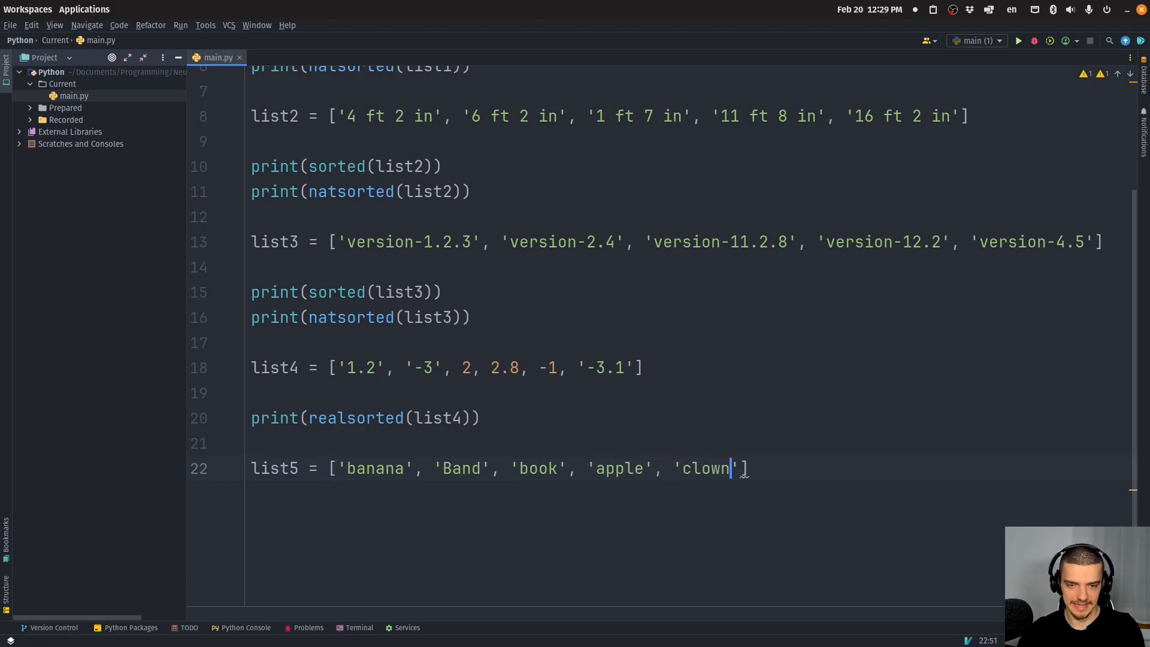
{"action": "type", "text": ", 'Compute"}
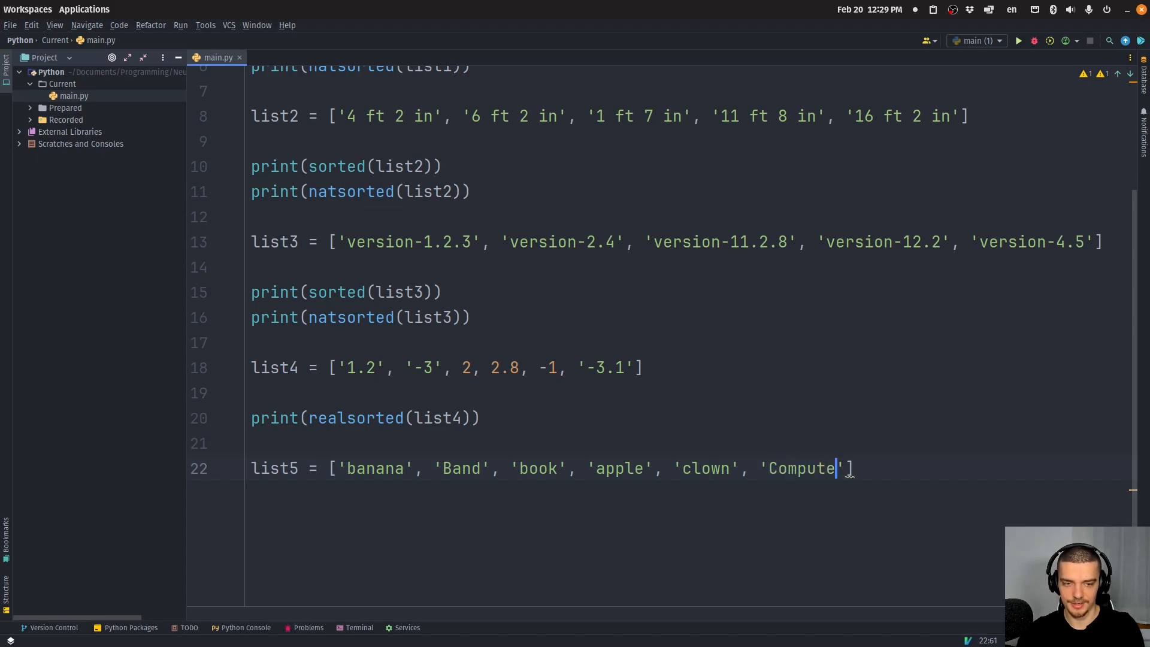
{"action": "type", "text": "print(l"}
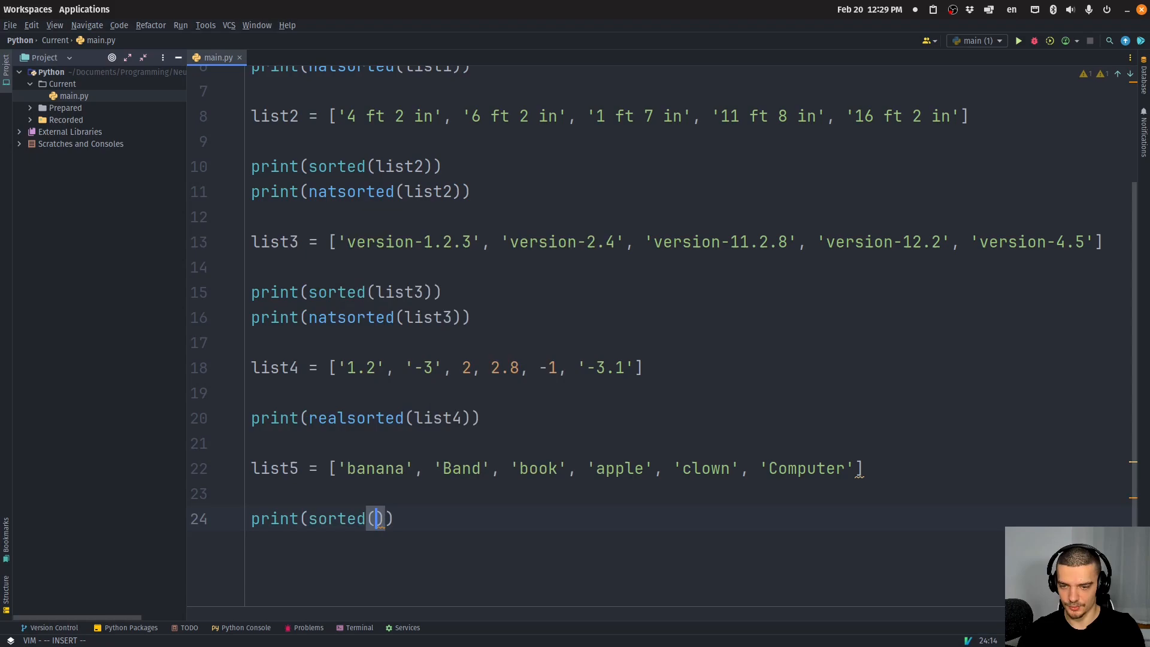
{"action": "type", "text": "list5"}
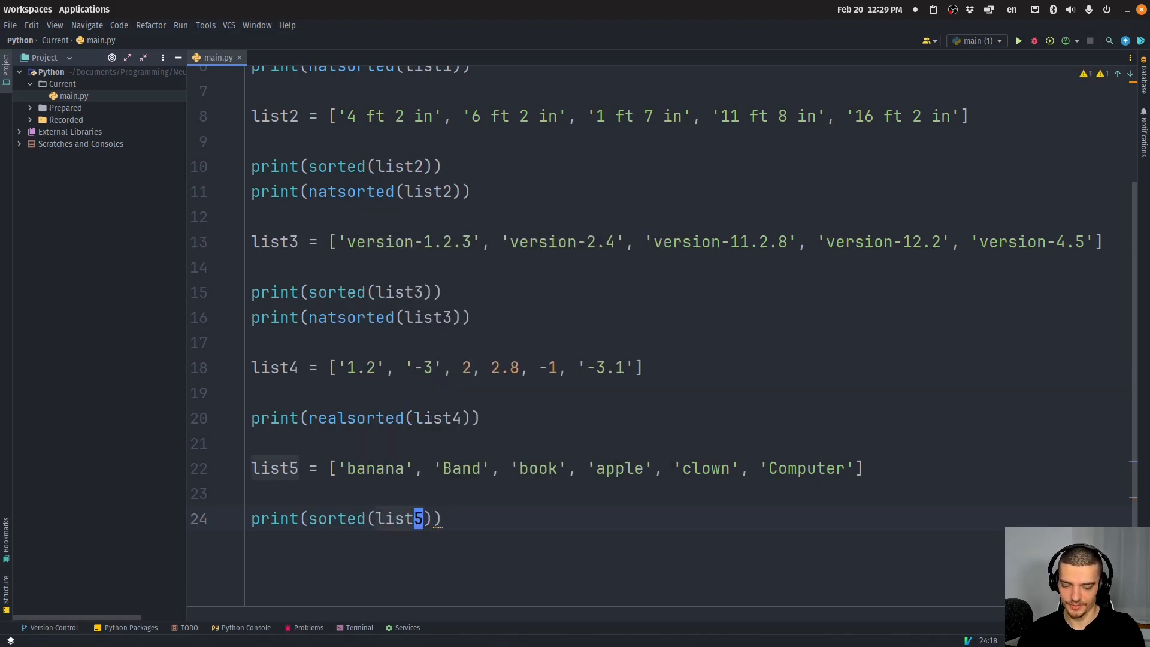
- Run the script, then change the list5 print to humansorted(list5)
{"action": "left_click", "coordinate": [1017, 41]}
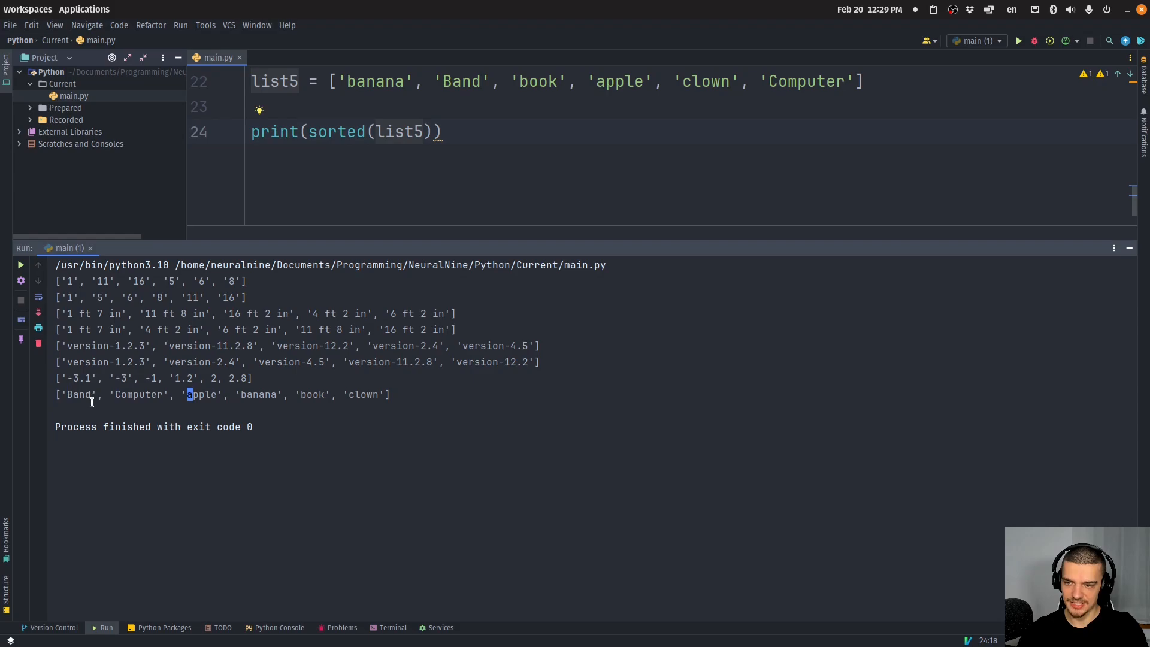
{"action": "mouse_move", "coordinate": [261, 395]}
{"action": "type", "text": "nat"}
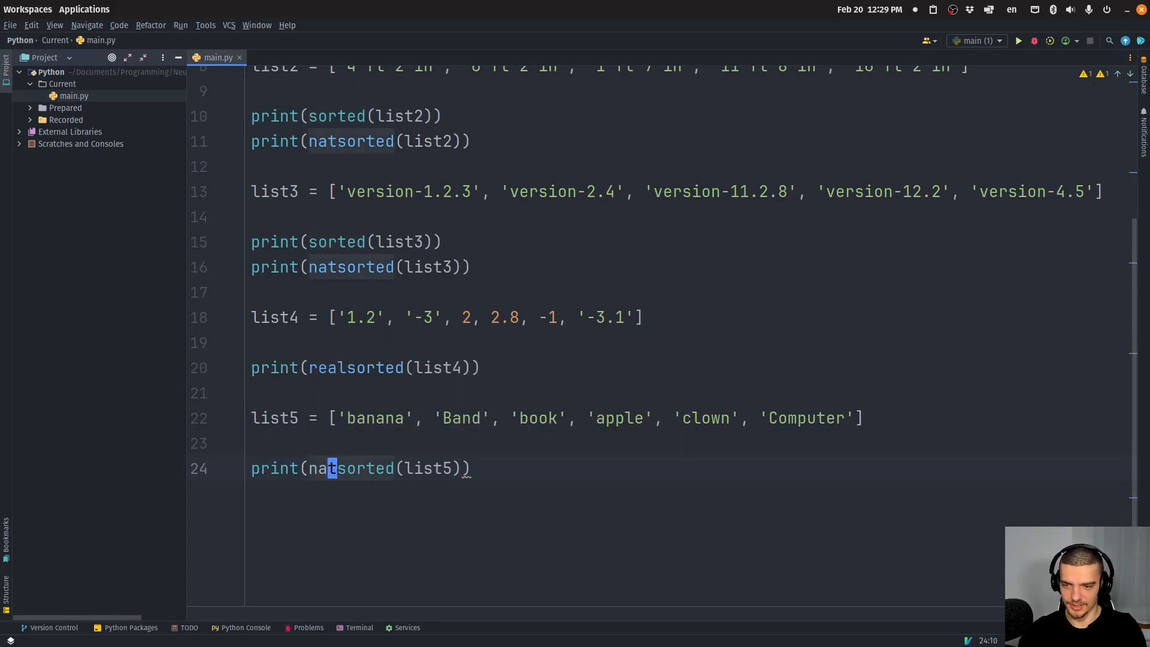
{"action": "left_click", "coordinate": [1016, 40]}
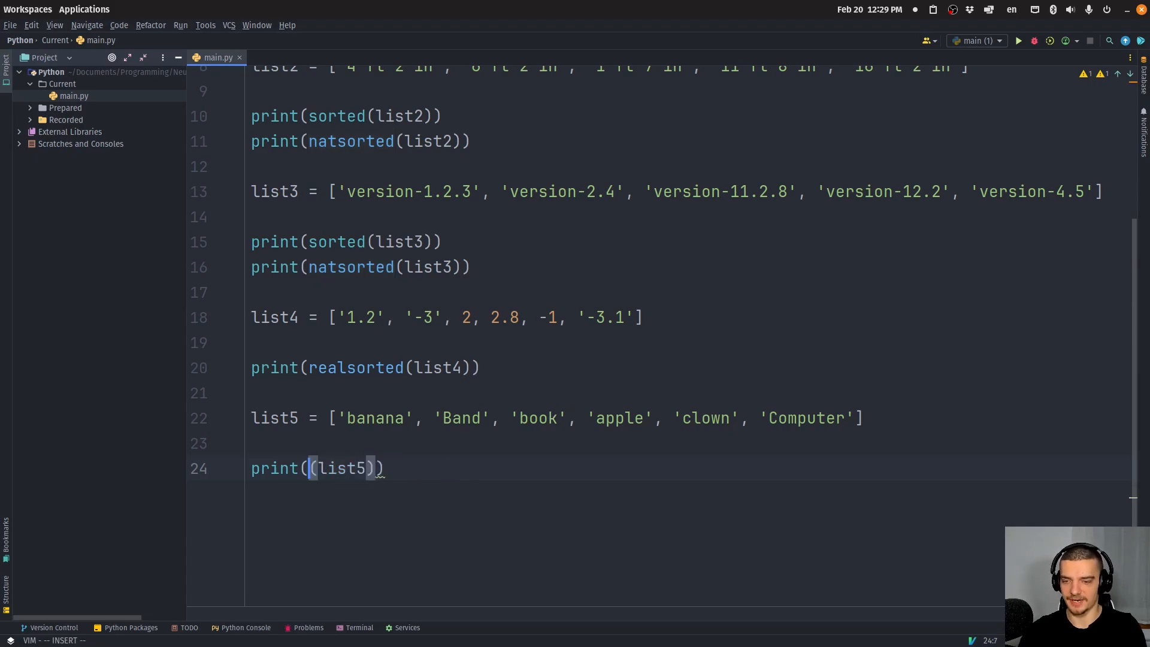
{"action": "type", "text": "humansorted"}
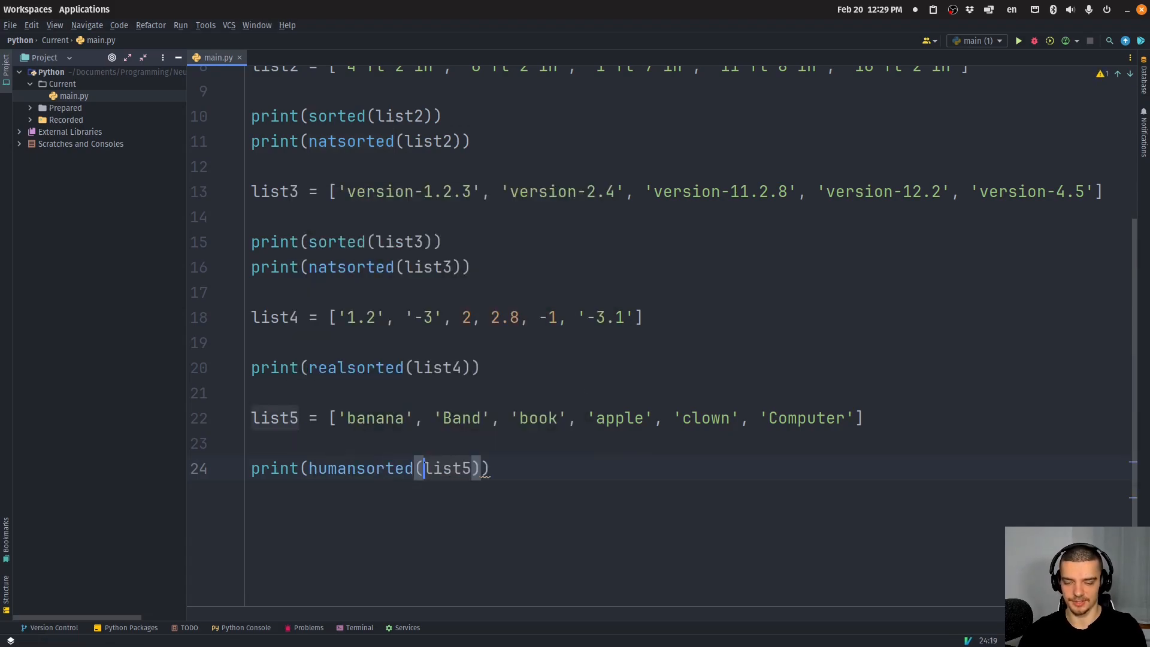
{"action": "left_click", "coordinate": [1017, 40]}
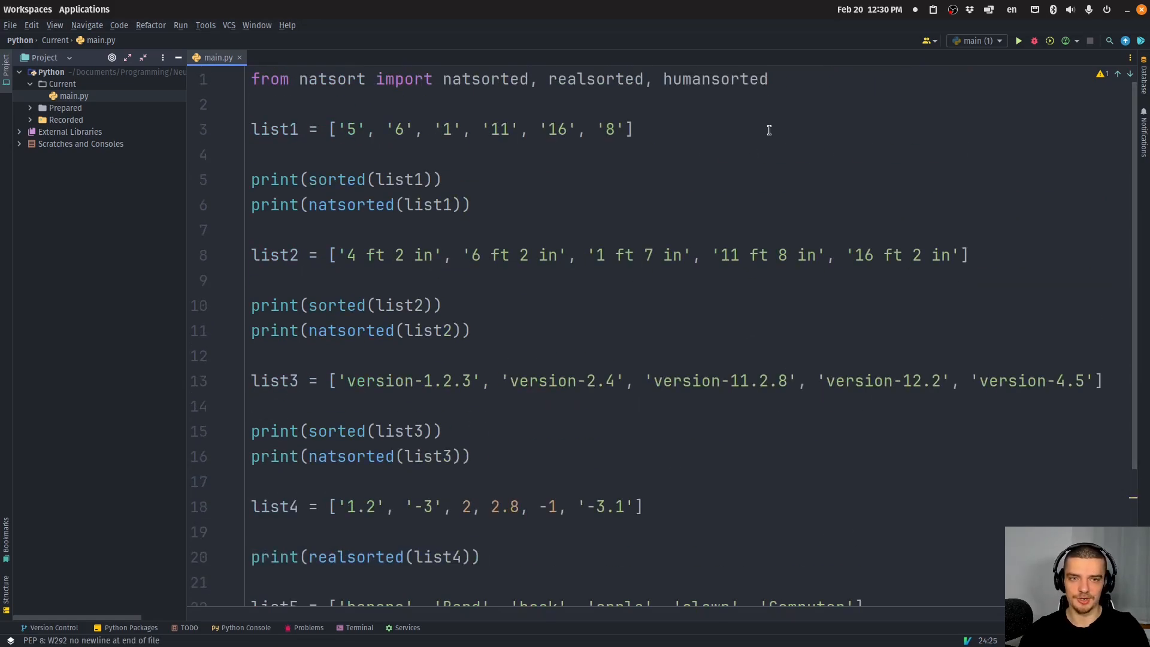
- Import os_sorted and os, print os.listdir('/'), and run the script
{"action": "type", "text": ", os_sorted"}
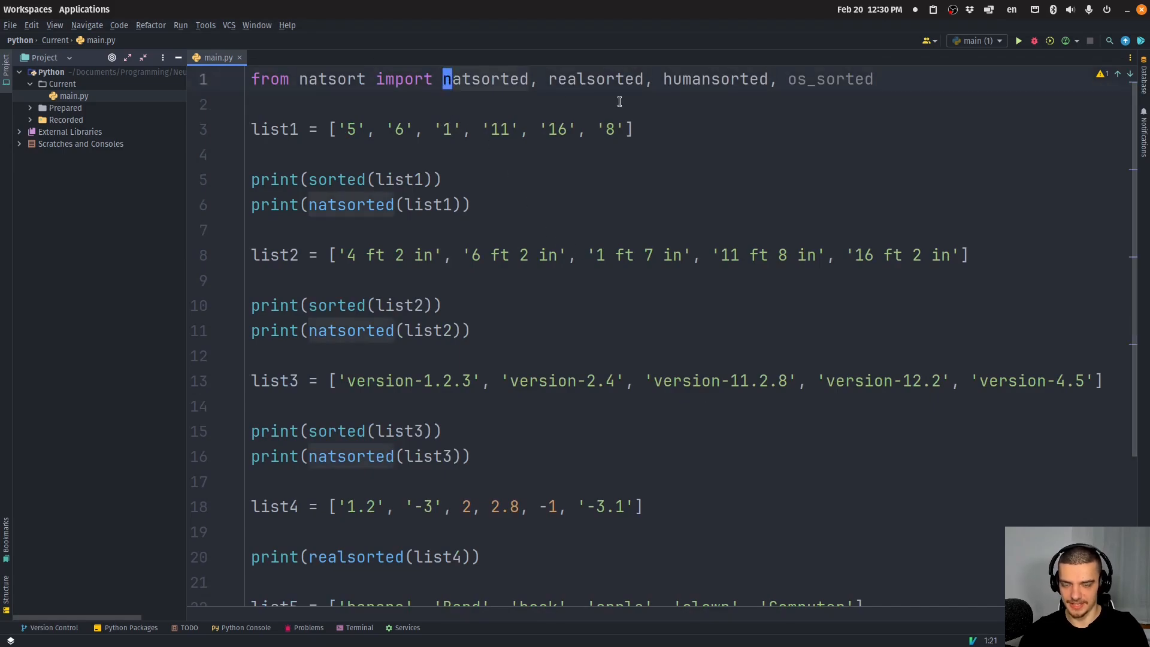
{"action": "type", "text": "import os"}
{"action": "type", "text": "print("}
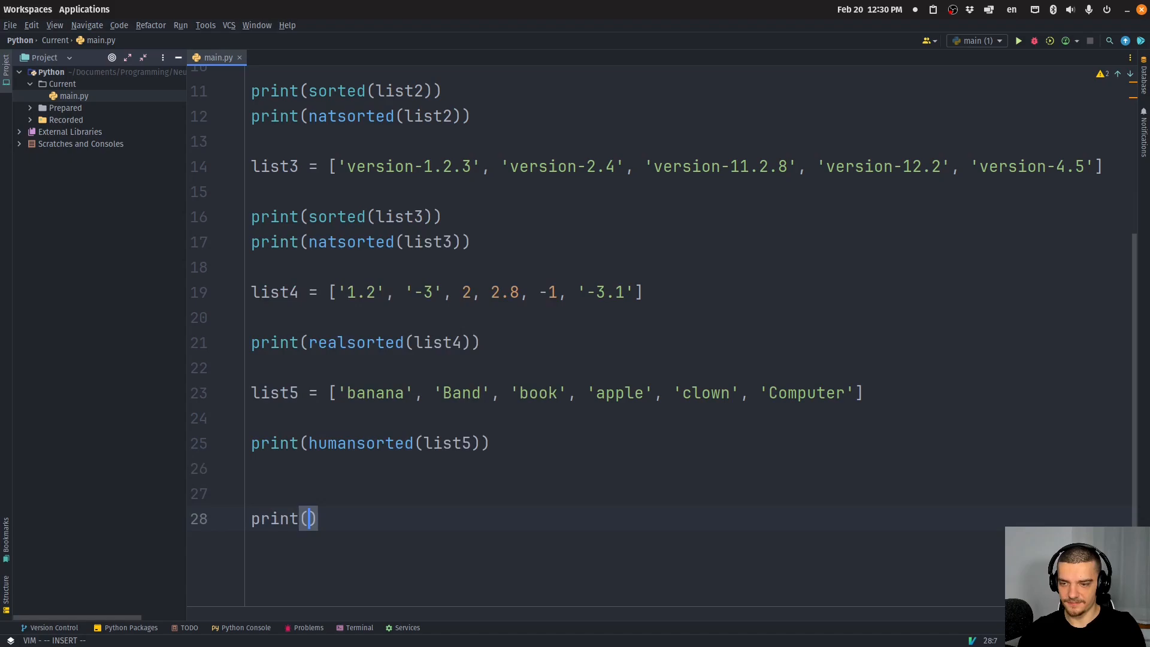
{"action": "type", "text": "os.listdir("}
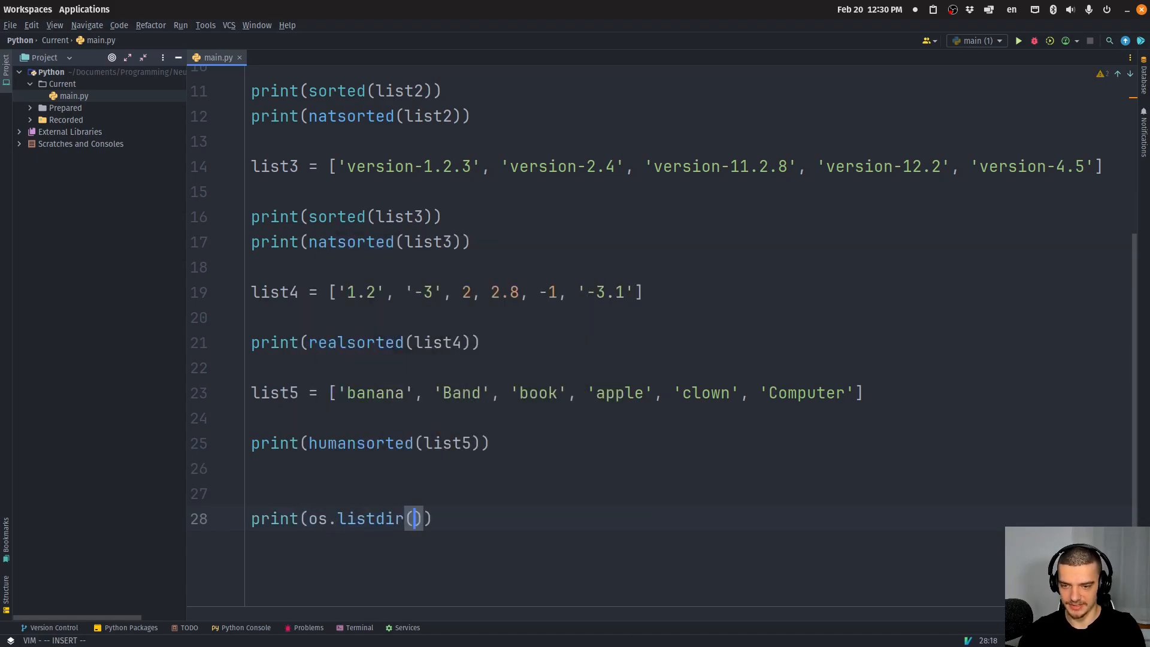
{"action": "type", "text": "'/'"}
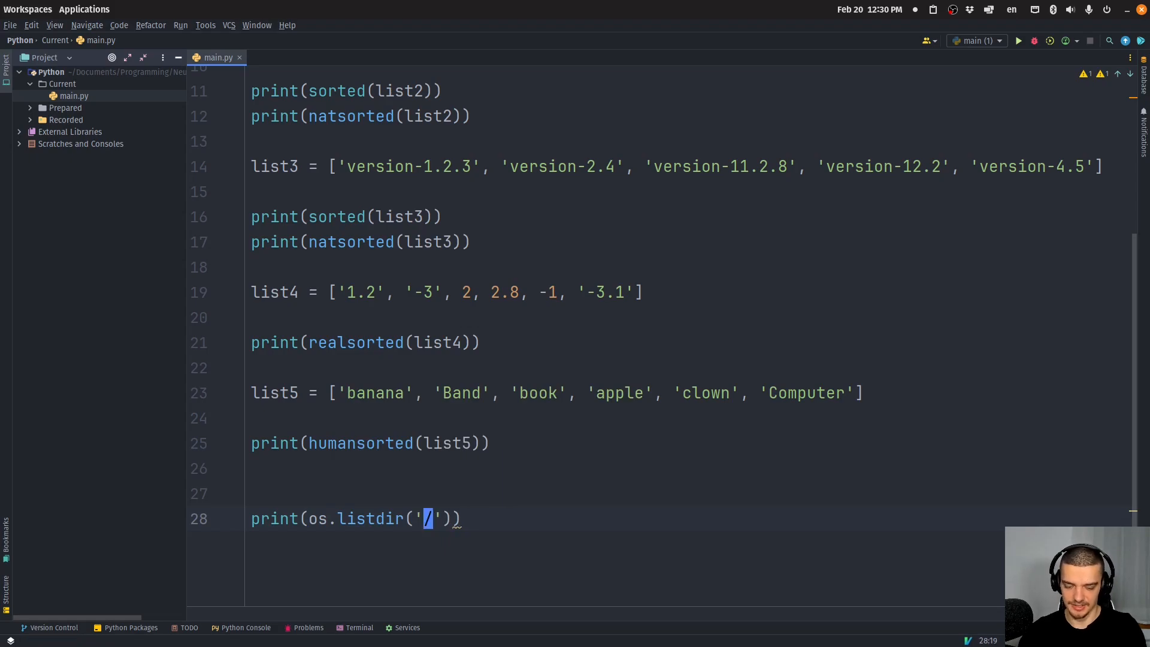
{"action": "left_click", "coordinate": [1016, 41]}
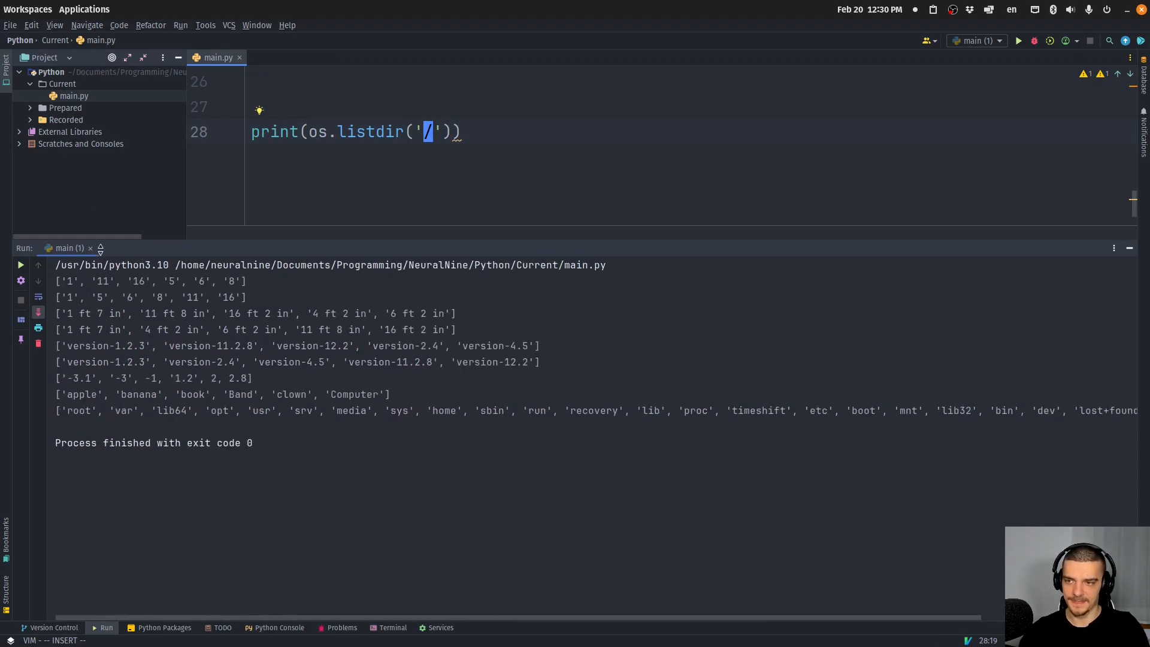
- Add print(os_sorted(os.listdir('/')))
{"action": "type", "text": "print("}
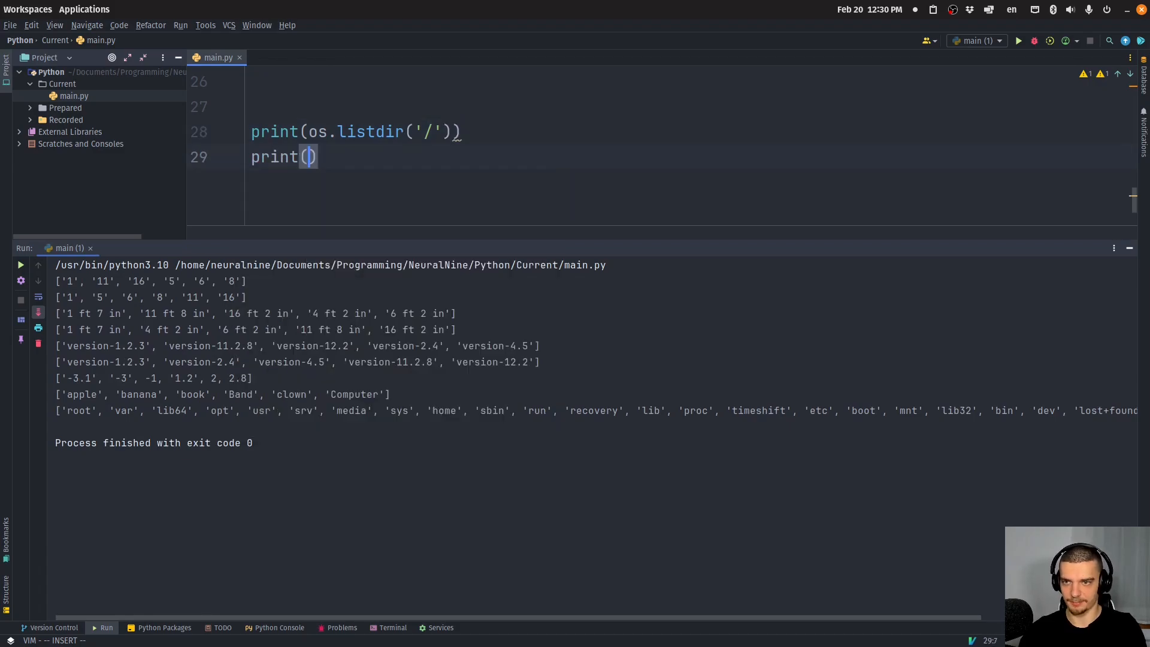
{"action": "type", "text": "os_sorted("}
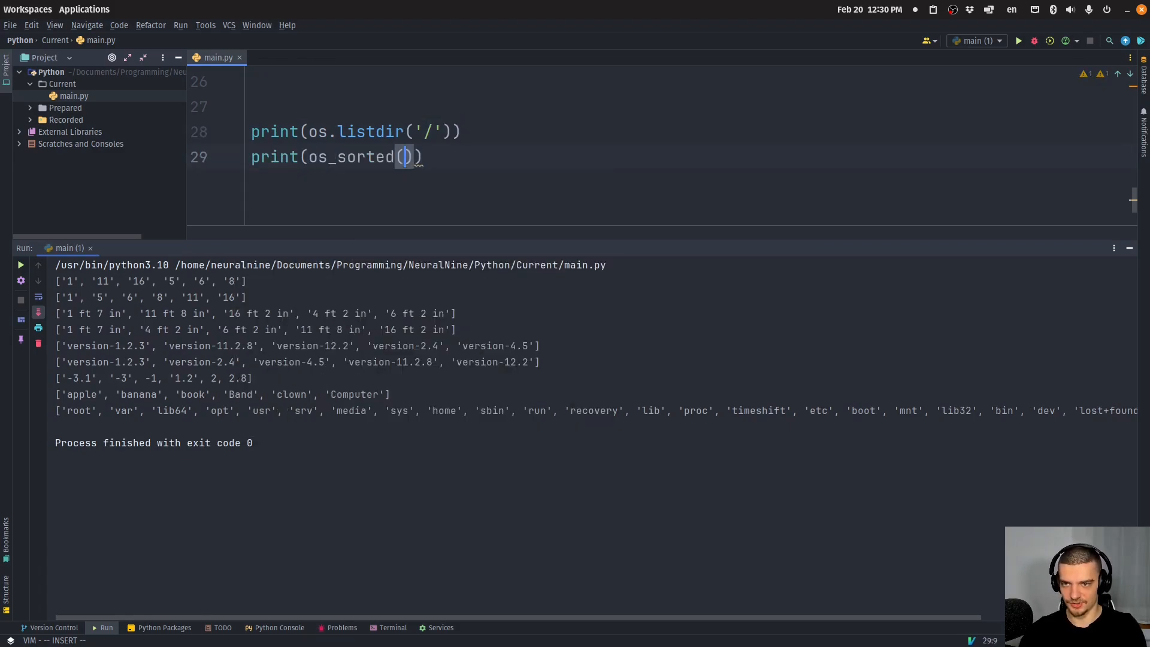
{"action": "type", "text": "os.listdir('/'"}
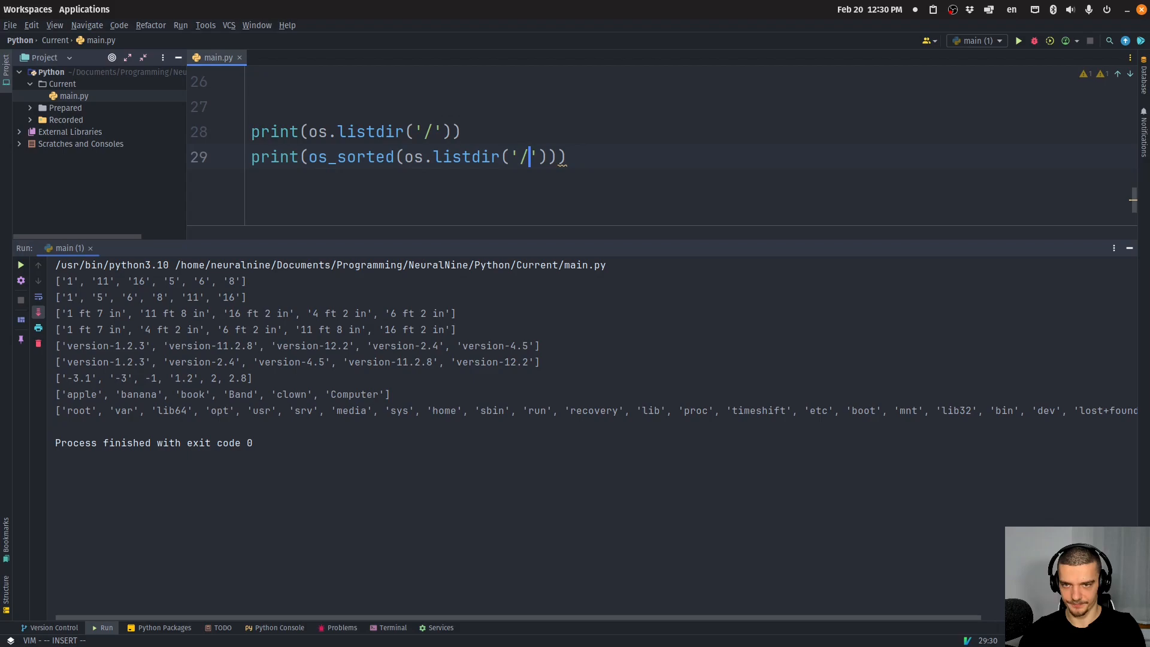